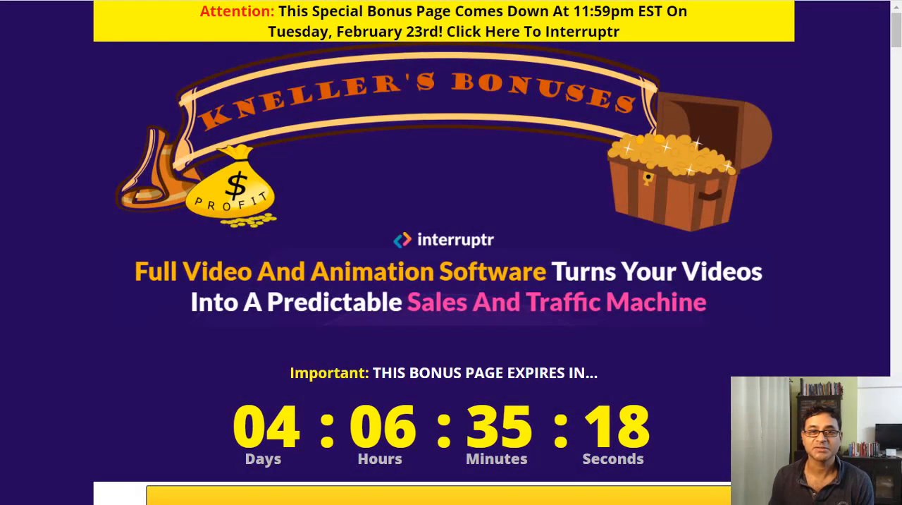
{"action": "mouse_move", "coordinate": [324, 364]}
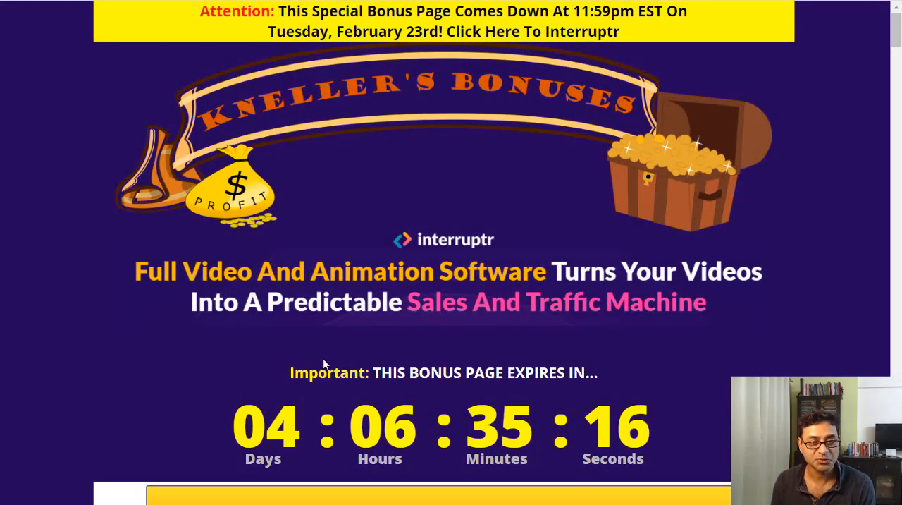
{"action": "mouse_move", "coordinate": [423, 310]}
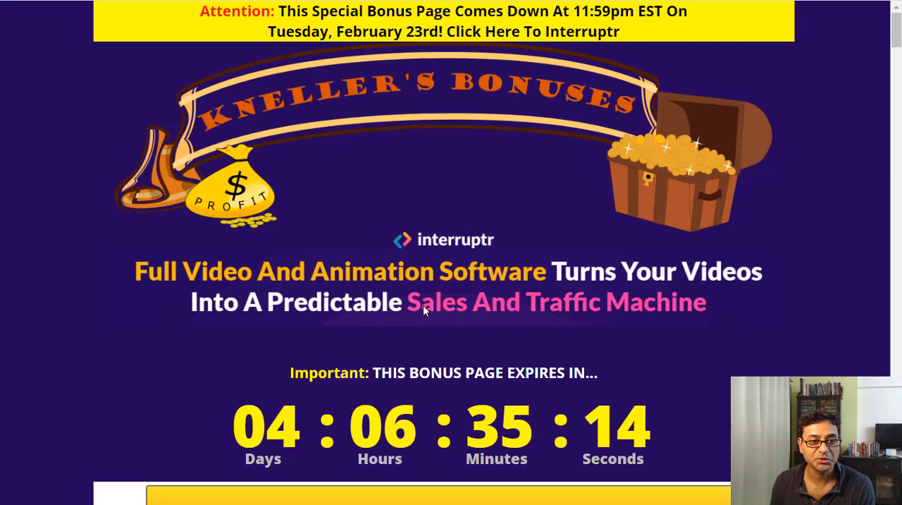
{"action": "mouse_move", "coordinate": [374, 324]}
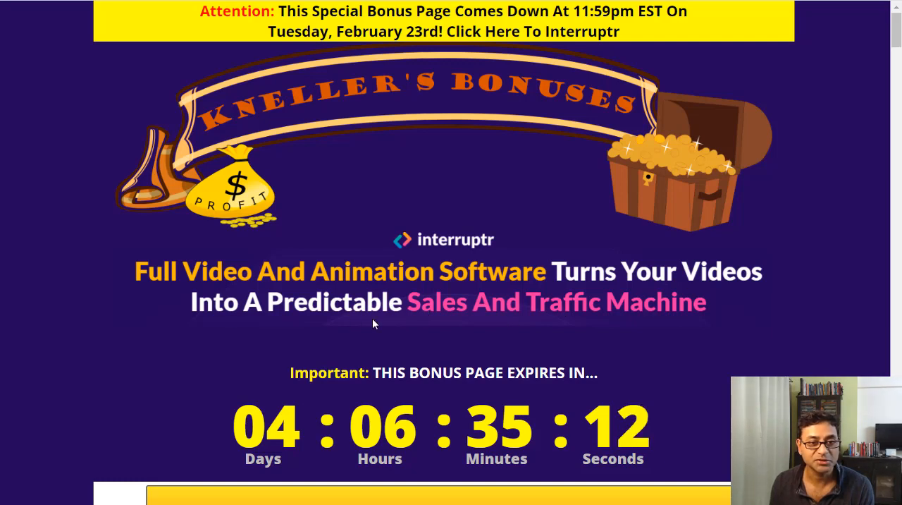
{"action": "mouse_move", "coordinate": [614, 330]}
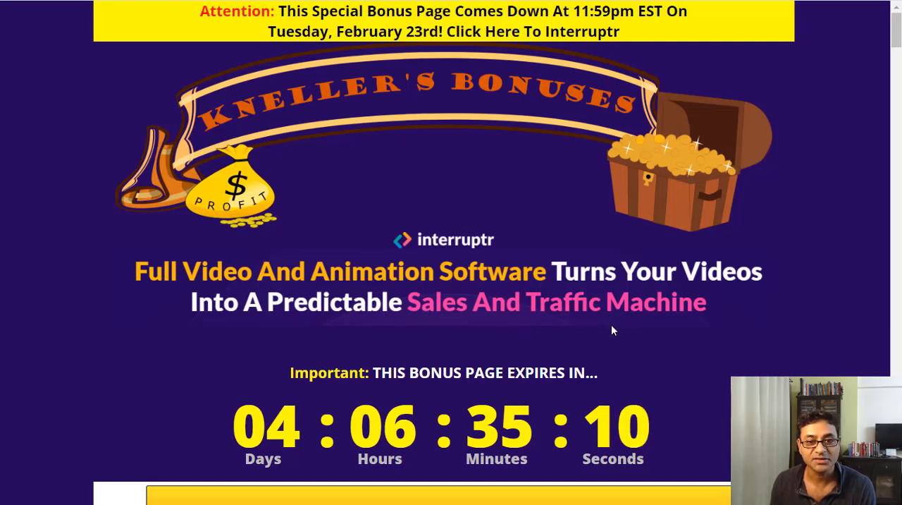
{"action": "mouse_move", "coordinate": [742, 323]}
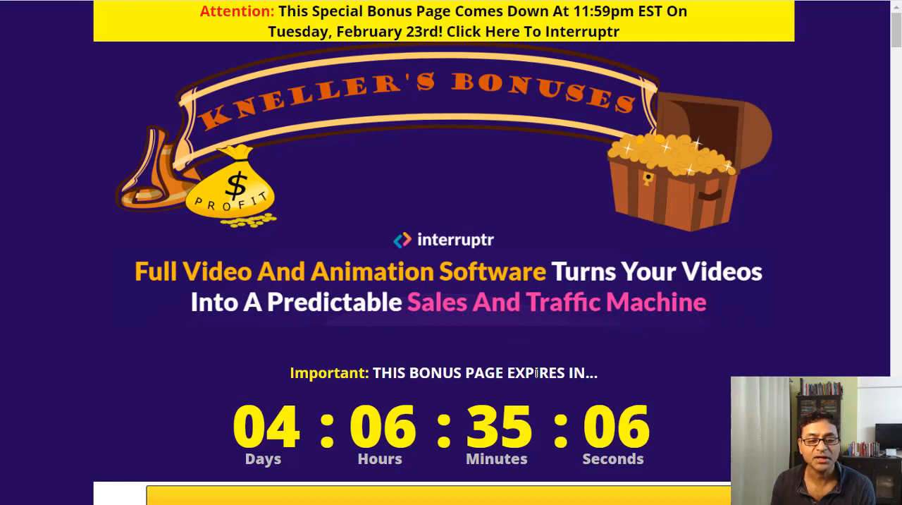
{"action": "mouse_move", "coordinate": [522, 262]}
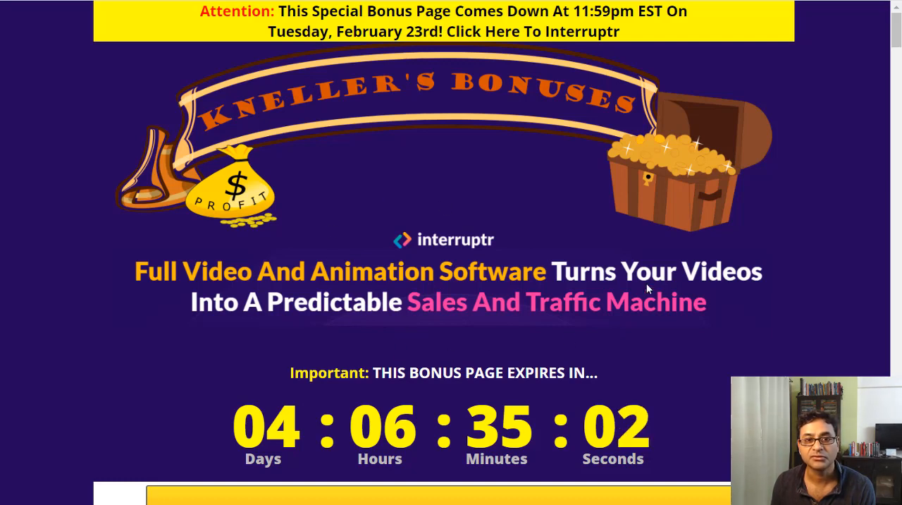
{"action": "mouse_move", "coordinate": [332, 291]}
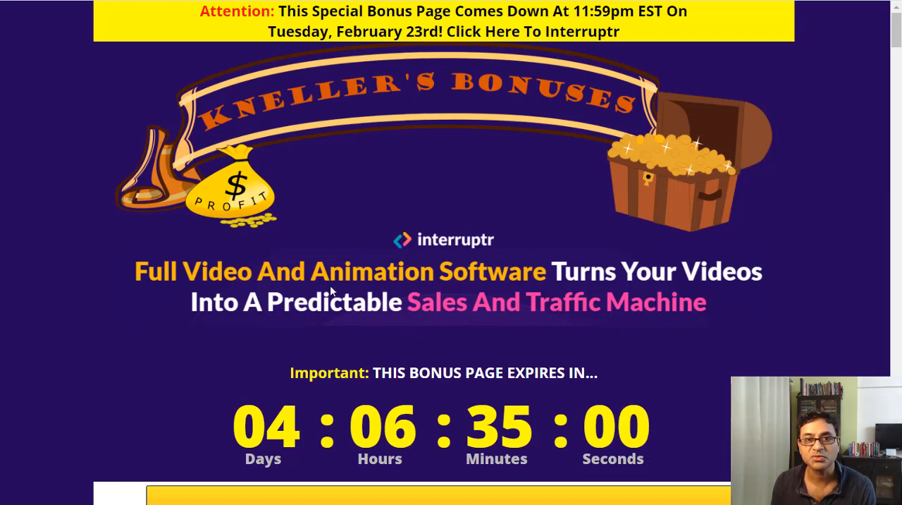
{"action": "mouse_move", "coordinate": [671, 271]}
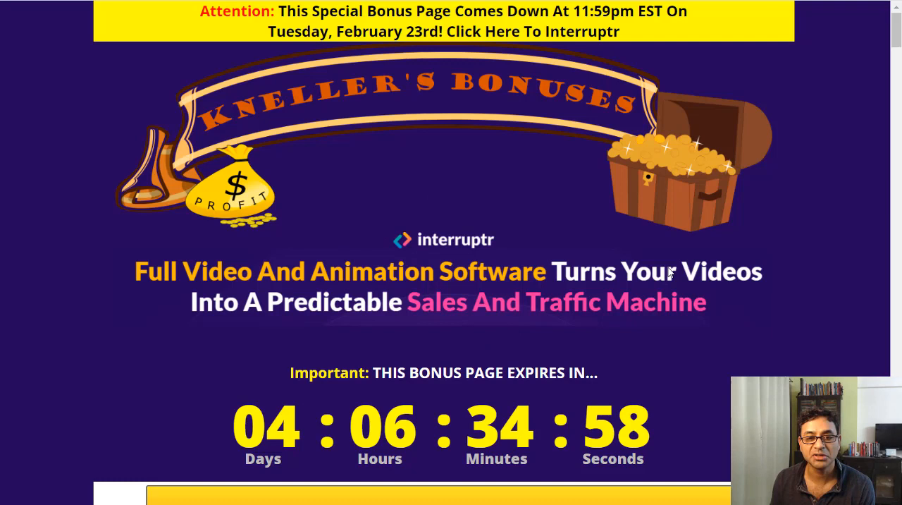
{"action": "mouse_move", "coordinate": [699, 272]}
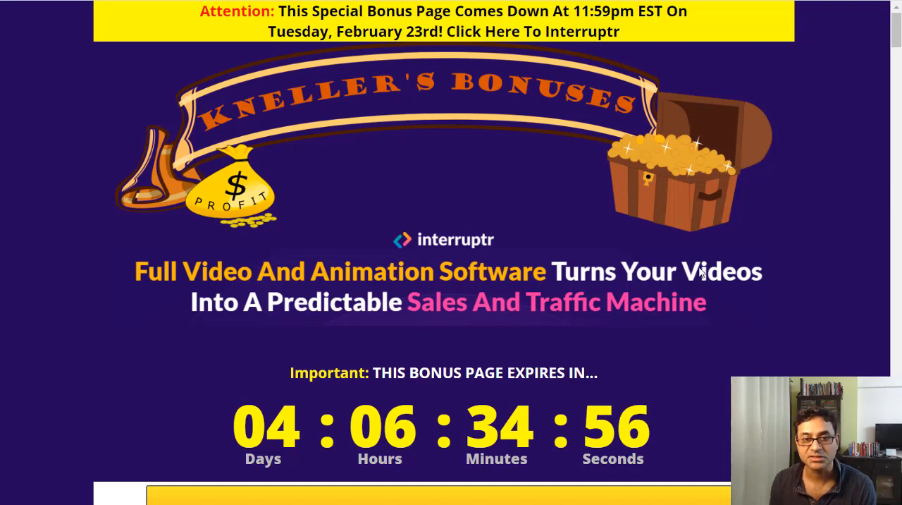
{"action": "mouse_move", "coordinate": [778, 293]}
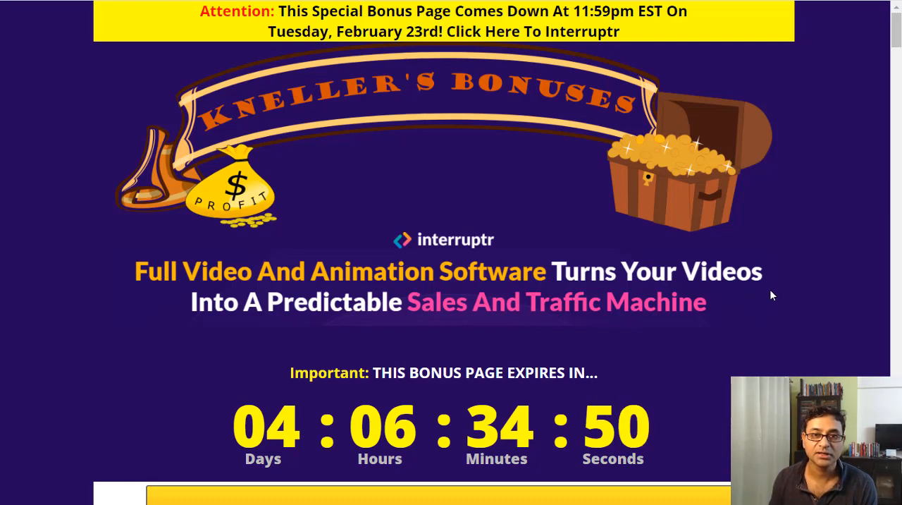
{"action": "mouse_move", "coordinate": [380, 102]}
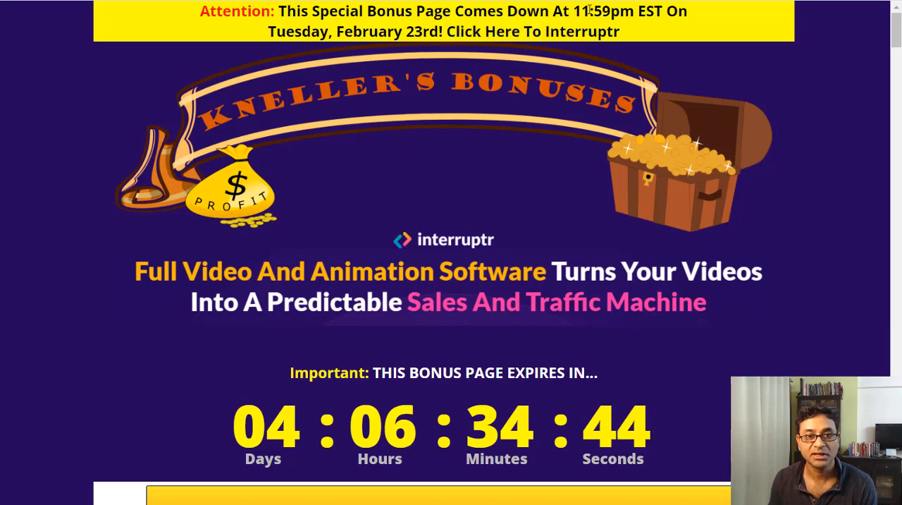
{"action": "mouse_move", "coordinate": [682, 25]}
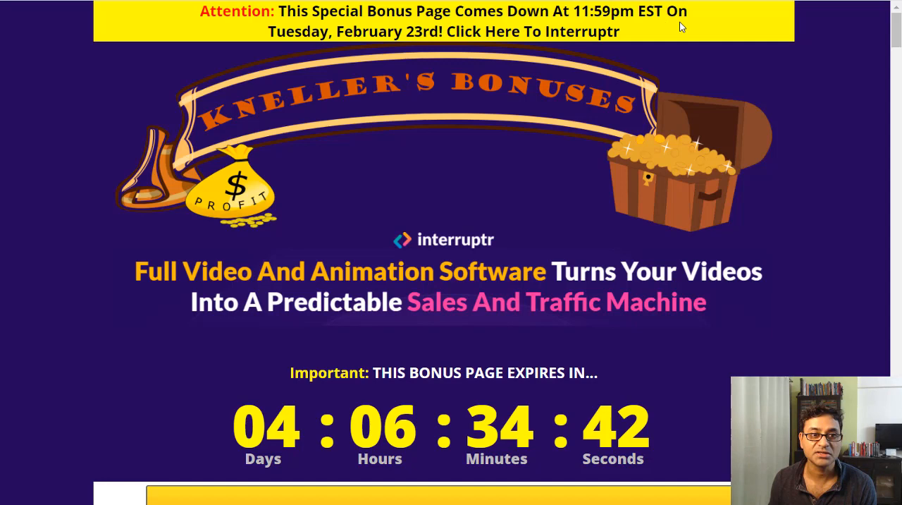
{"action": "mouse_move", "coordinate": [716, 409]}
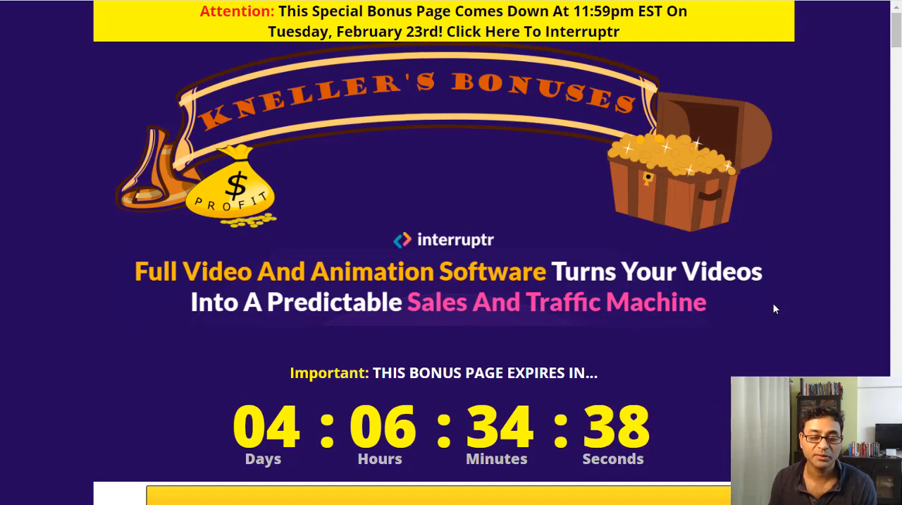
- Scroll through the funnel pricing and bonuses #1–#5 to the Total Value of Bonuses summary
{"action": "scroll", "scroll_direction": "down", "scroll_amount": 3}
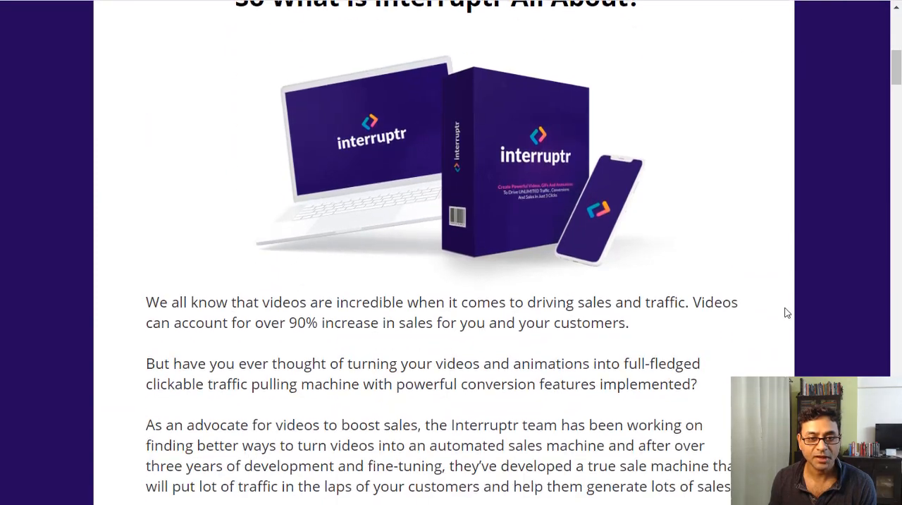
{"action": "scroll", "scroll_direction": "down", "scroll_amount": 3}
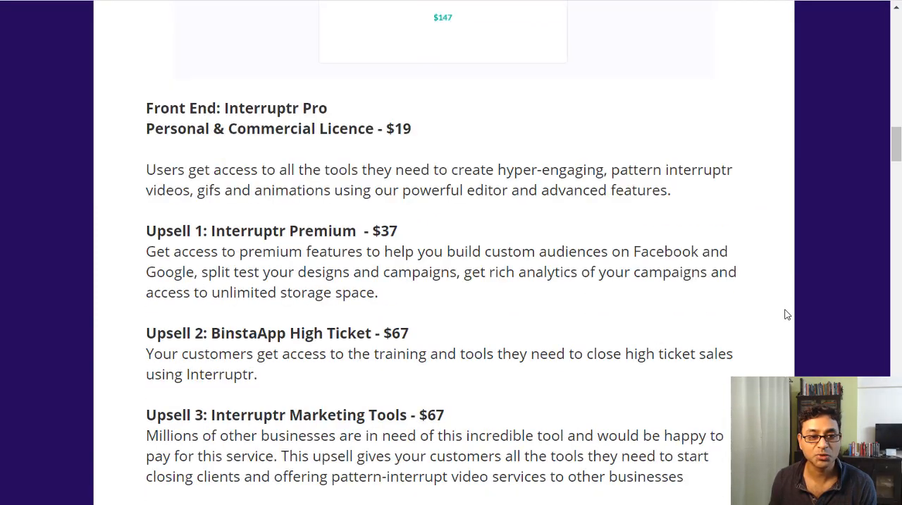
{"action": "scroll", "scroll_direction": "down", "scroll_amount": 3}
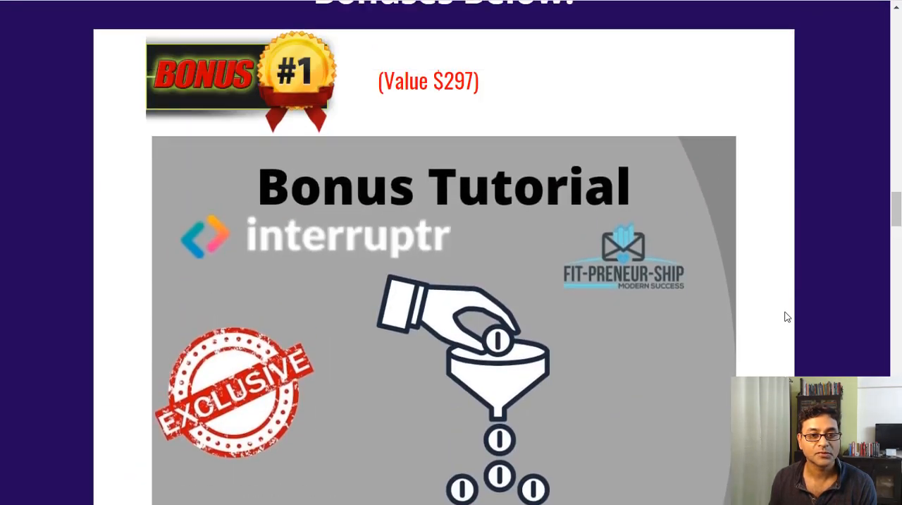
{"action": "scroll", "scroll_direction": "down", "scroll_amount": 3}
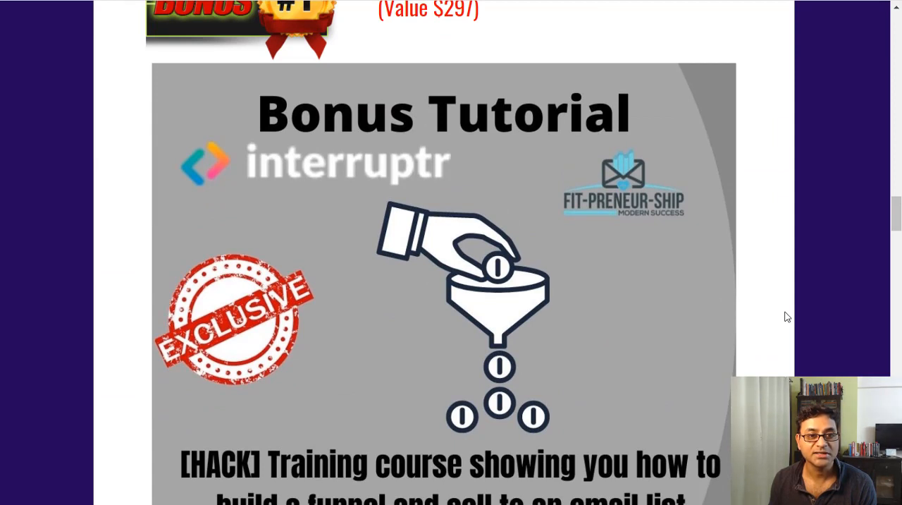
{"action": "scroll", "scroll_direction": "down", "scroll_amount": 3}
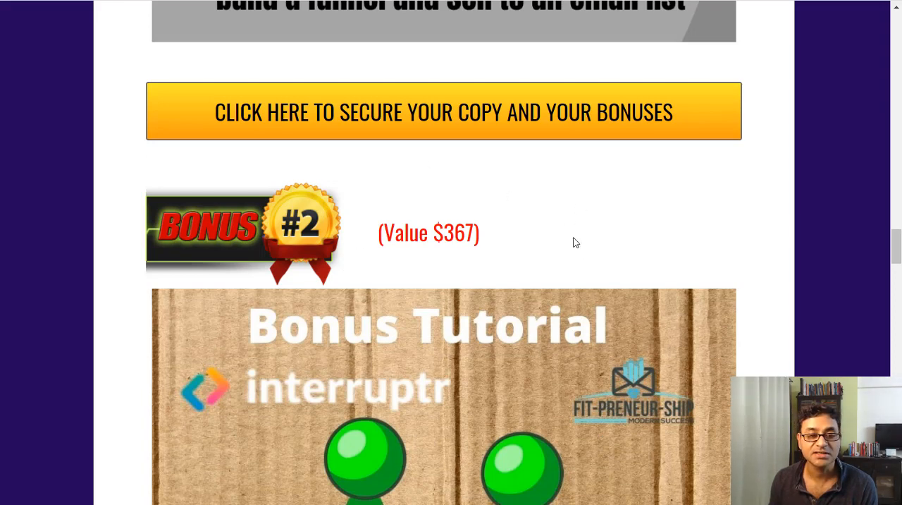
{"action": "scroll", "scroll_direction": "down", "scroll_amount": 3}
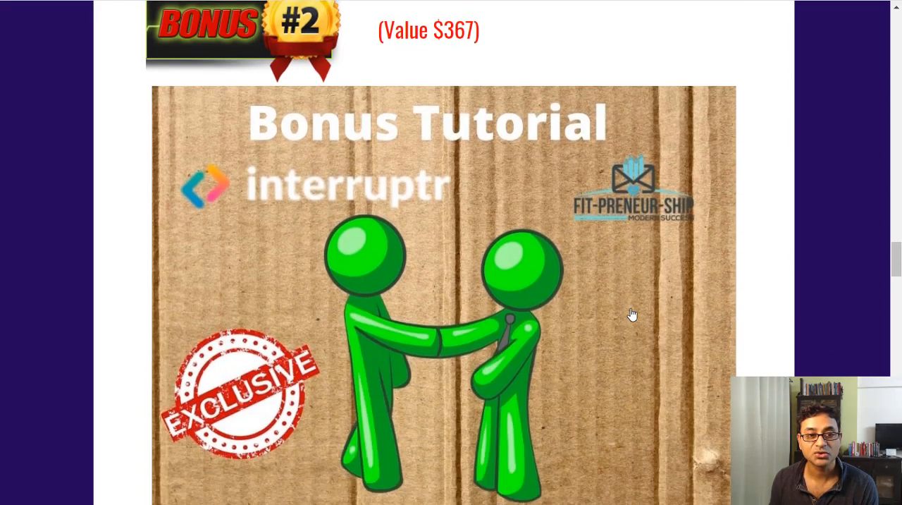
{"action": "scroll", "scroll_direction": "down", "scroll_amount": 3}
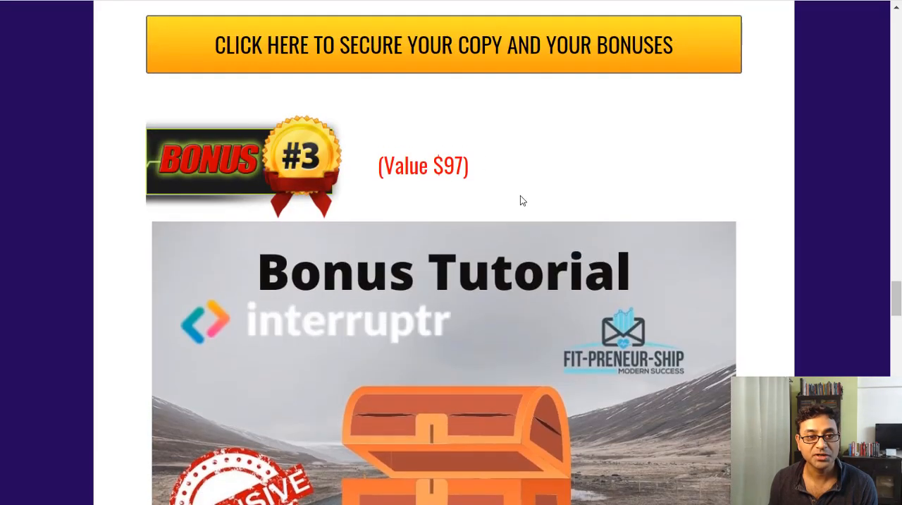
{"action": "scroll", "scroll_direction": "down", "scroll_amount": 3}
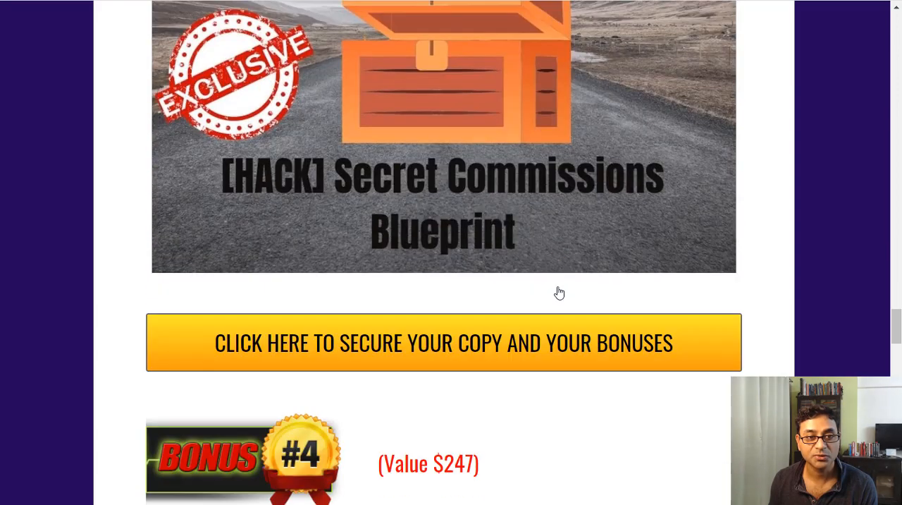
{"action": "scroll", "scroll_direction": "down", "scroll_amount": 3}
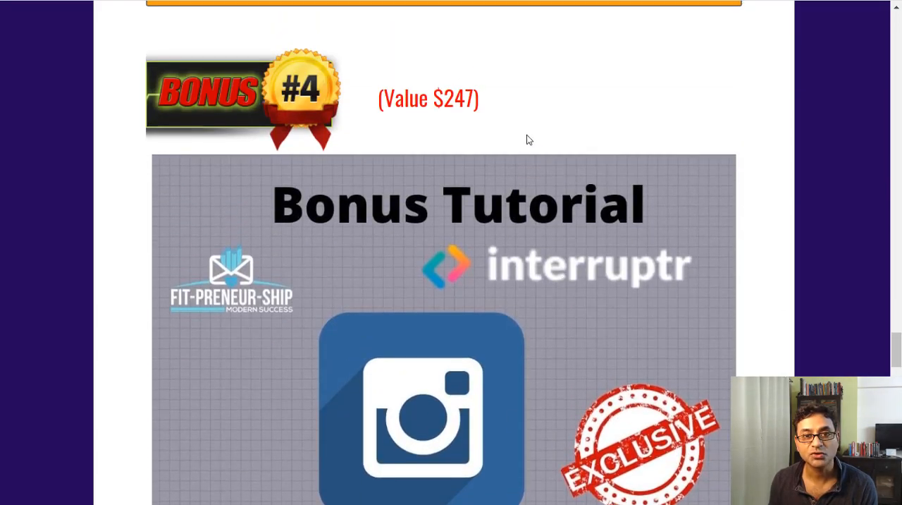
{"action": "scroll", "scroll_direction": "down", "scroll_amount": 3}
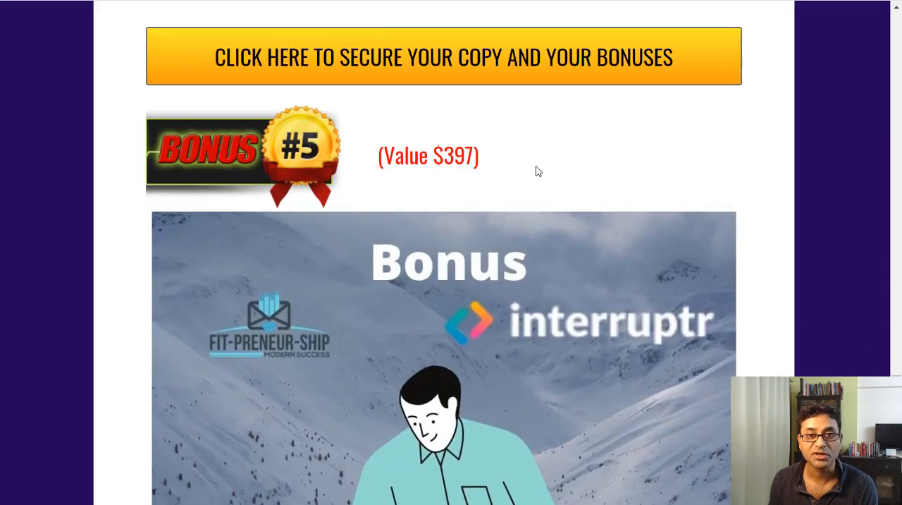
{"action": "scroll", "scroll_direction": "down", "scroll_amount": 3}
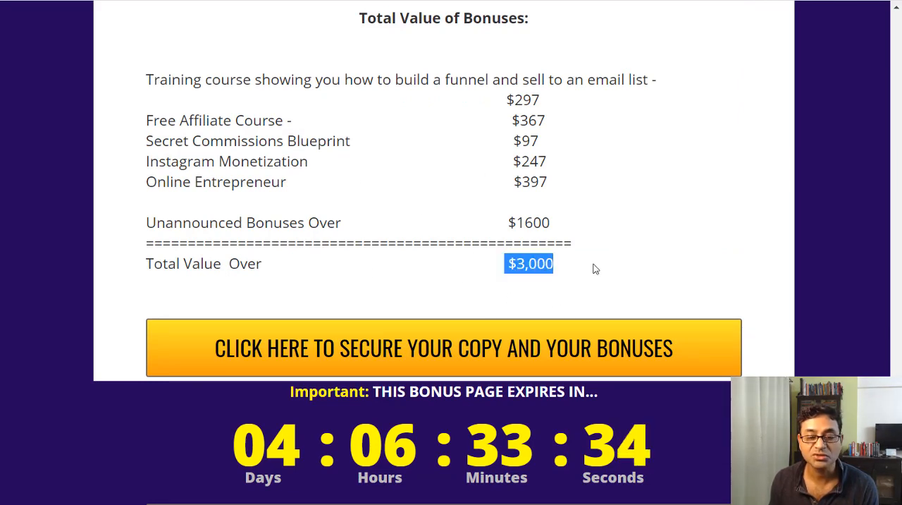
{"action": "mouse_move", "coordinate": [657, 266]}
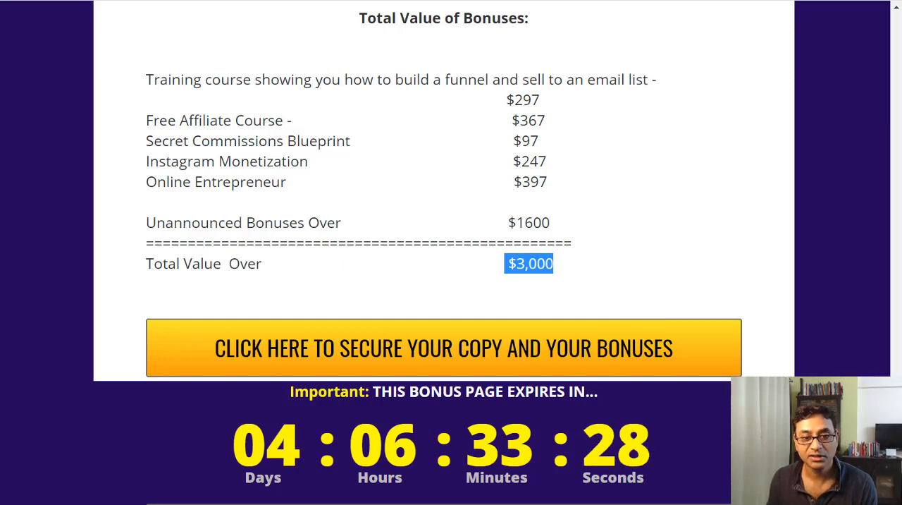
{"action": "mouse_move", "coordinate": [268, 409]}
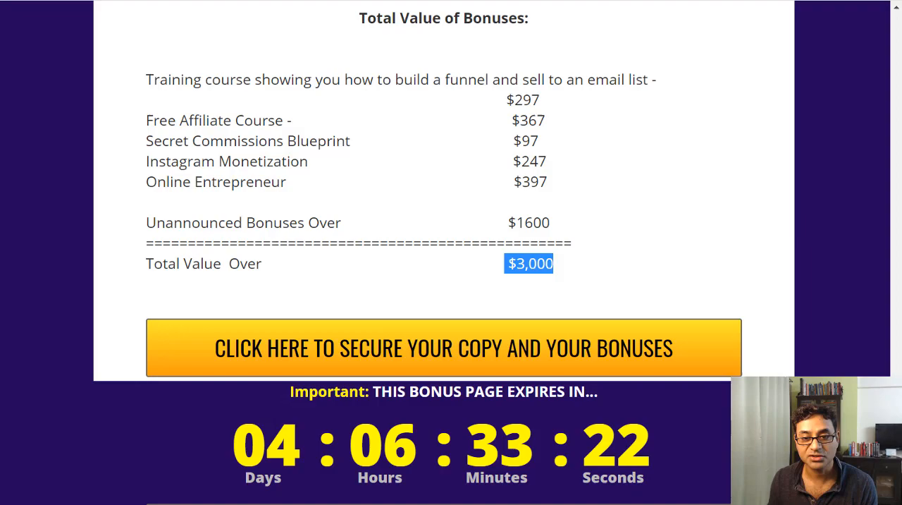
- Scroll the bonus page to reach the Interruptr sales page and its intro video
{"action": "scroll", "scroll_direction": "down", "scroll_amount": 3}
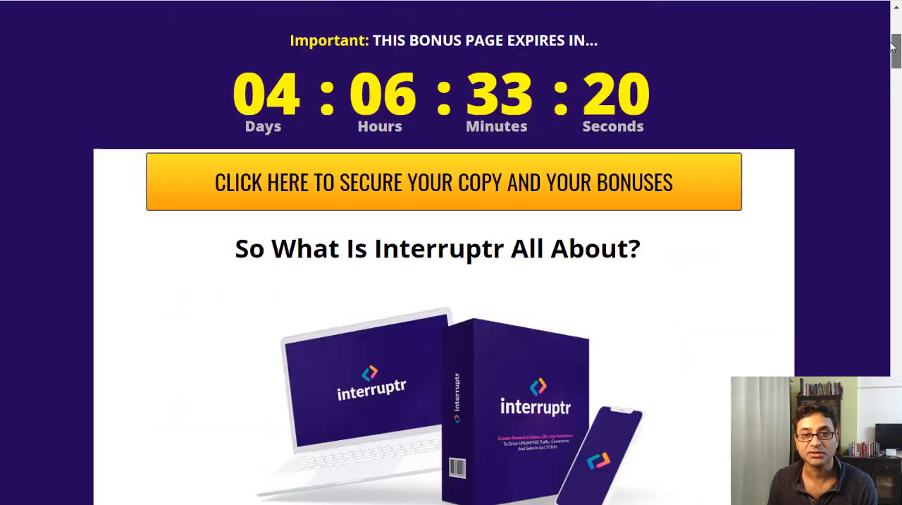
{"action": "scroll", "scroll_direction": "up", "scroll_amount": 3}
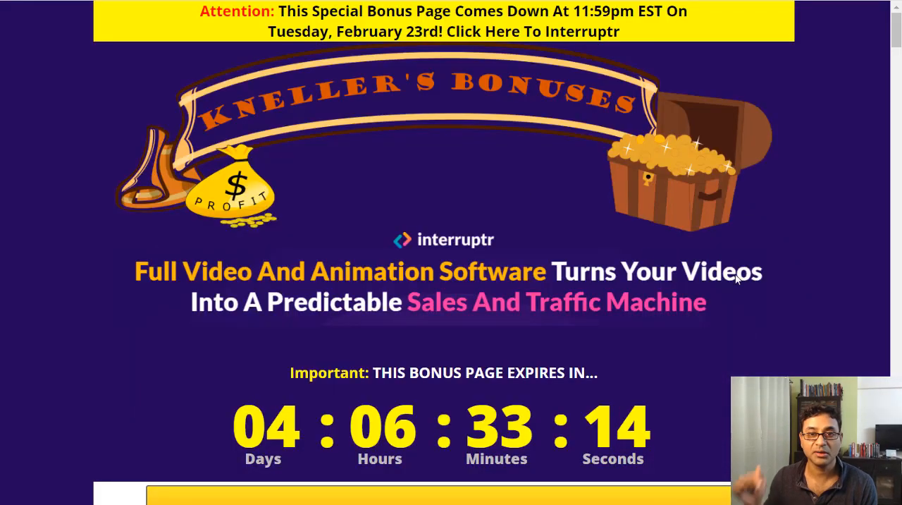
{"action": "scroll", "scroll_direction": "down", "scroll_amount": 3}
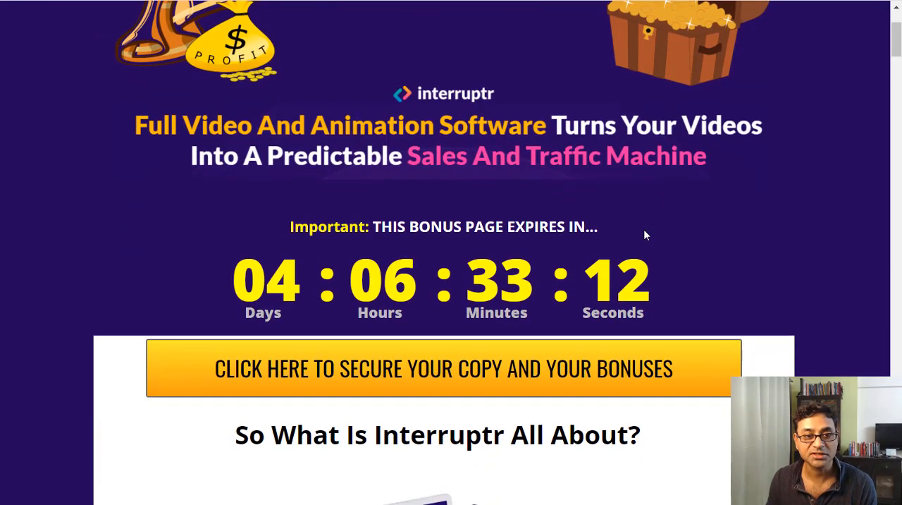
{"action": "scroll", "scroll_direction": "down", "scroll_amount": 3}
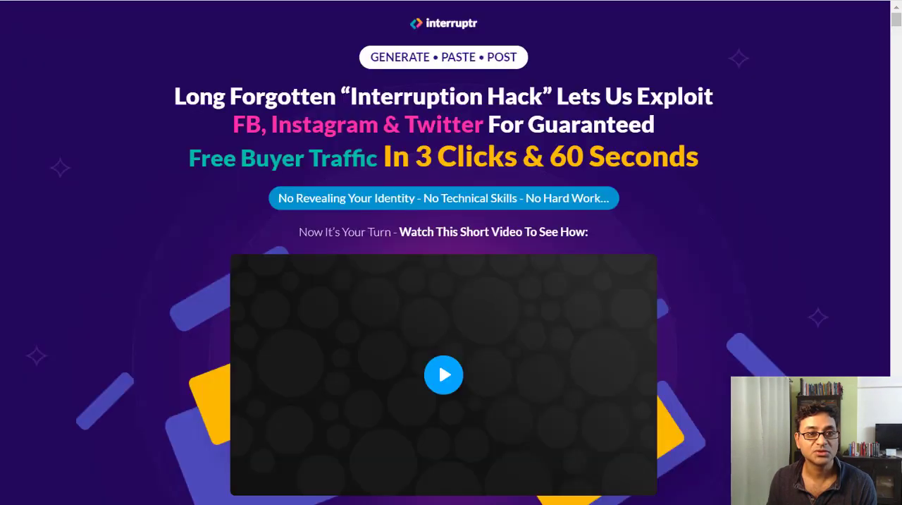
{"action": "mouse_move", "coordinate": [807, 285]}
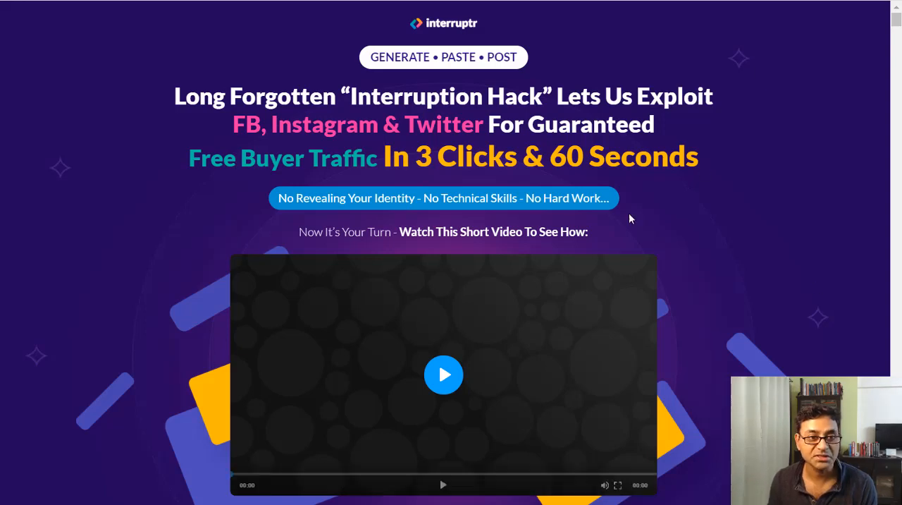
- Scroll down the Interruptr sales page before switching to the Banners dashboard
{"action": "scroll", "scroll_direction": "down", "scroll_amount": 3}
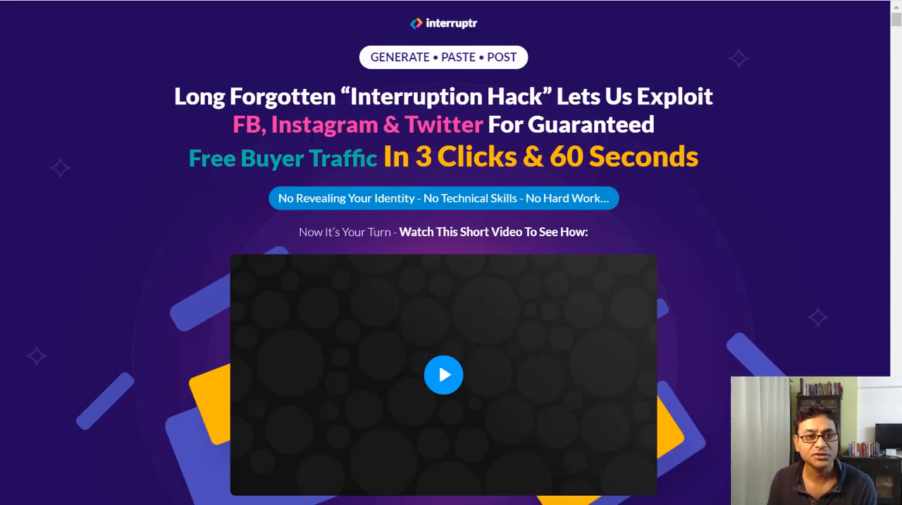
{"action": "mouse_move", "coordinate": [651, 120]}
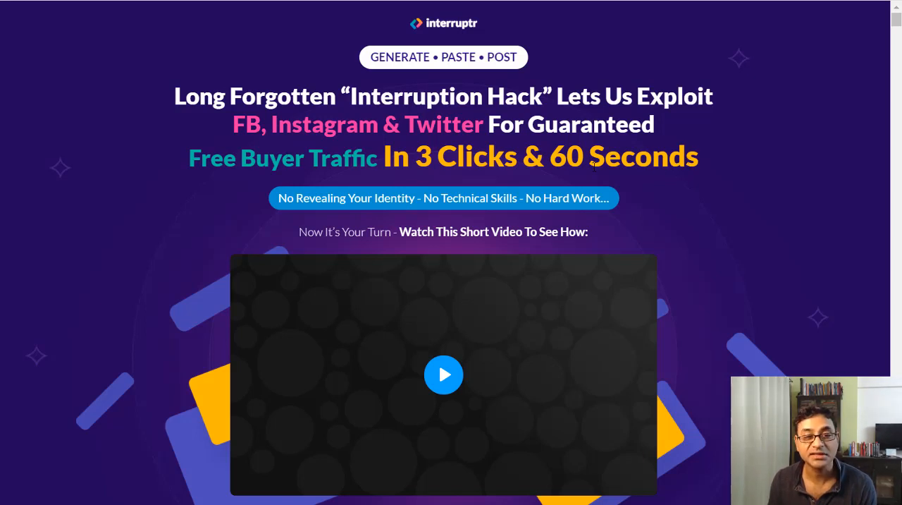
{"action": "mouse_move", "coordinate": [710, 203]}
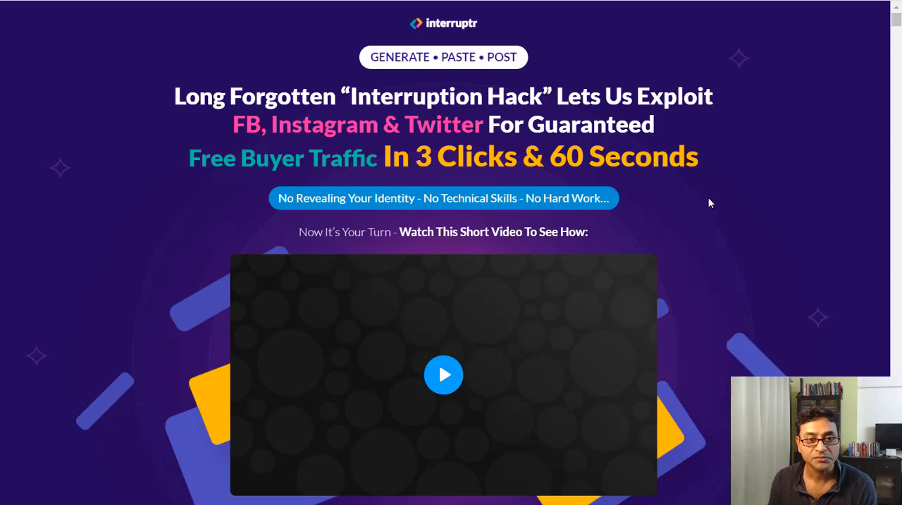
{"action": "mouse_move", "coordinate": [388, 104]}
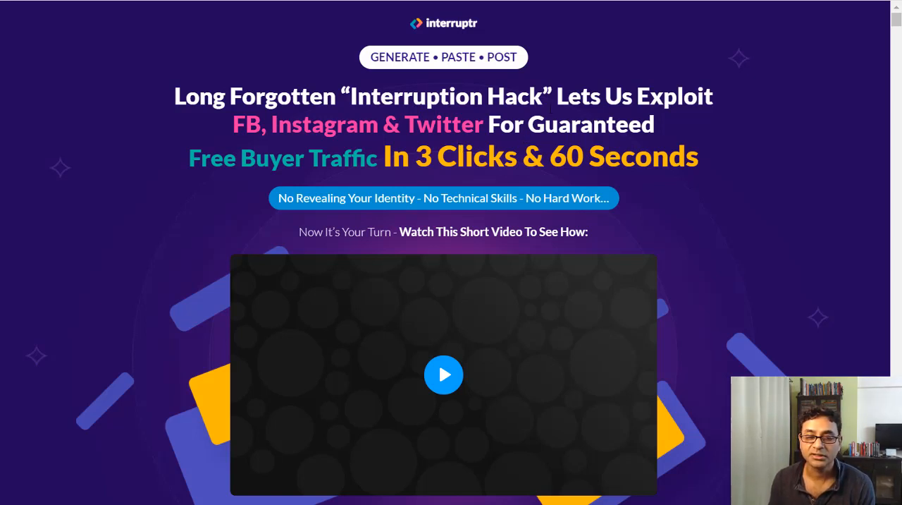
{"action": "mouse_move", "coordinate": [723, 213]}
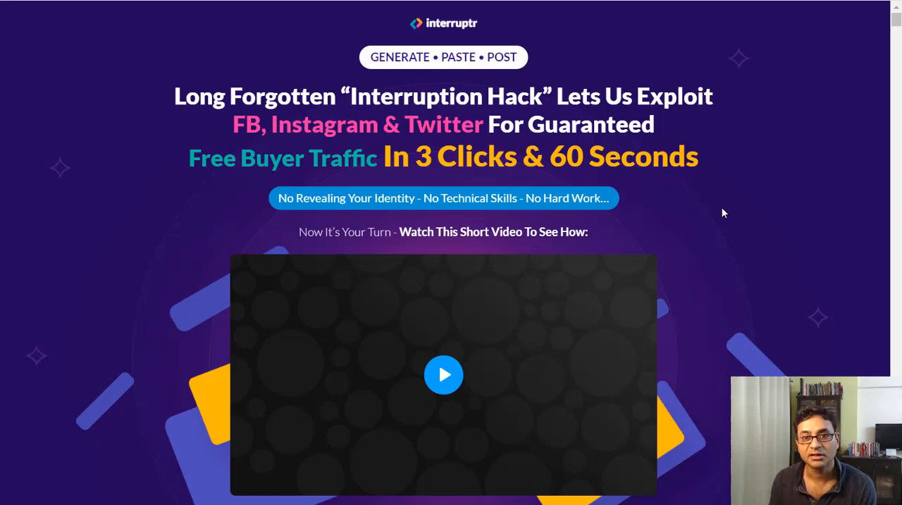
{"action": "mouse_move", "coordinate": [733, 213]}
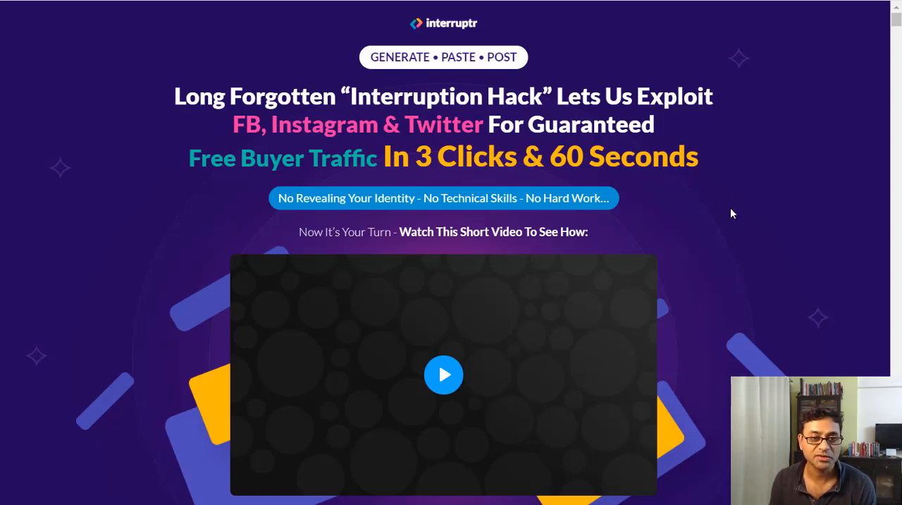
{"action": "mouse_move", "coordinate": [751, 323]}
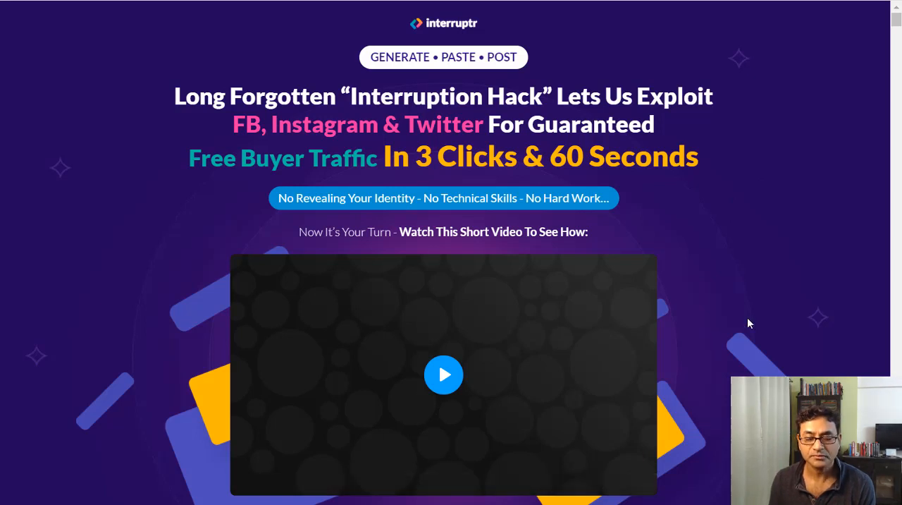
{"action": "mouse_move", "coordinate": [751, 318]}
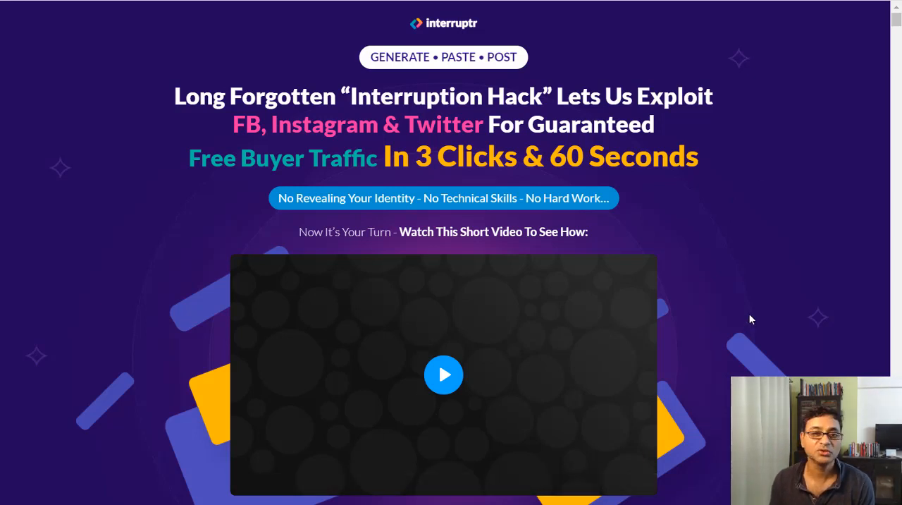
{"action": "mouse_move", "coordinate": [721, 317]}
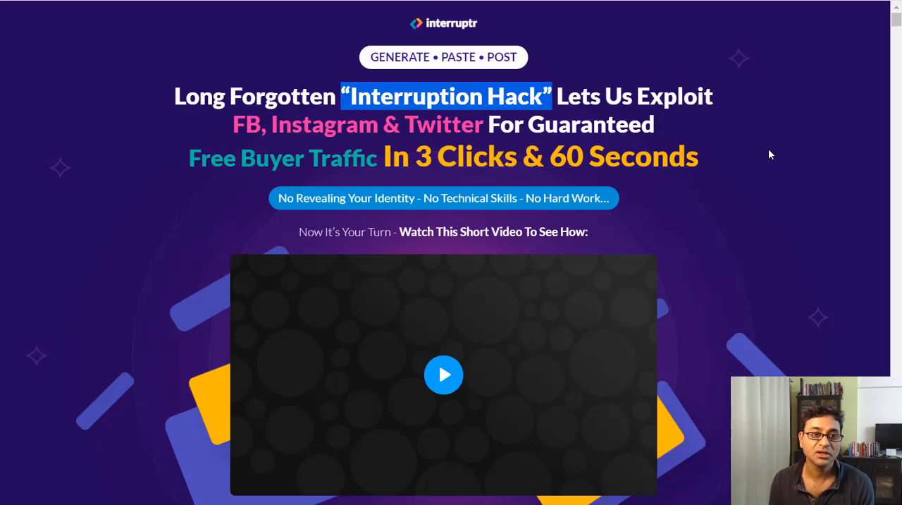
{"action": "mouse_move", "coordinate": [759, 159]}
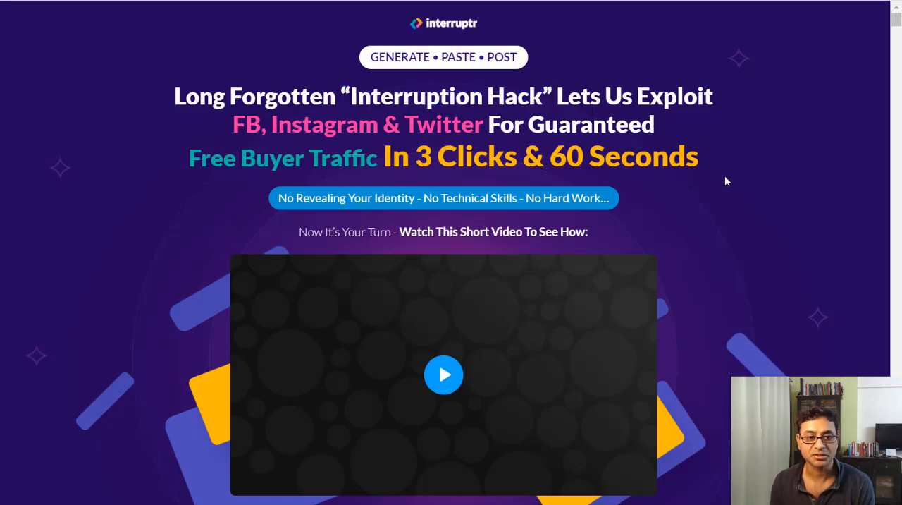
{"action": "scroll", "scroll_direction": "down", "scroll_amount": 3}
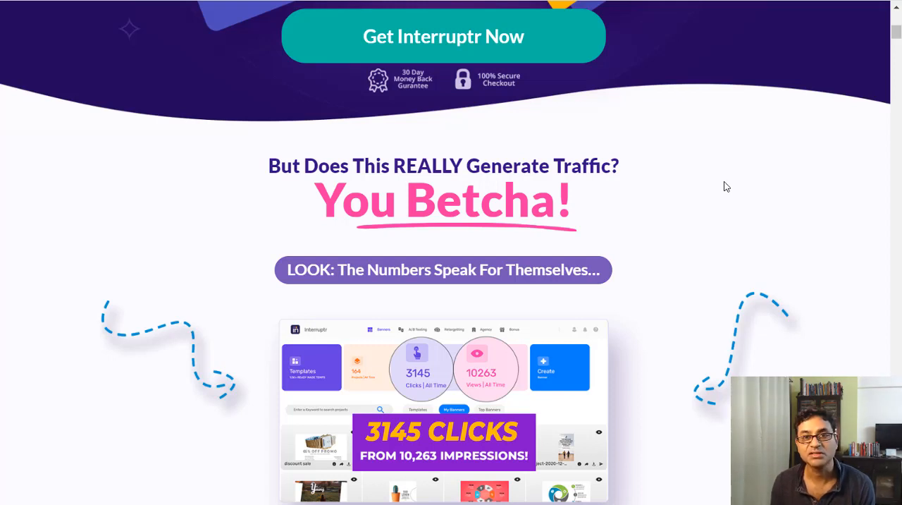
{"action": "scroll", "scroll_direction": "down", "scroll_amount": 3}
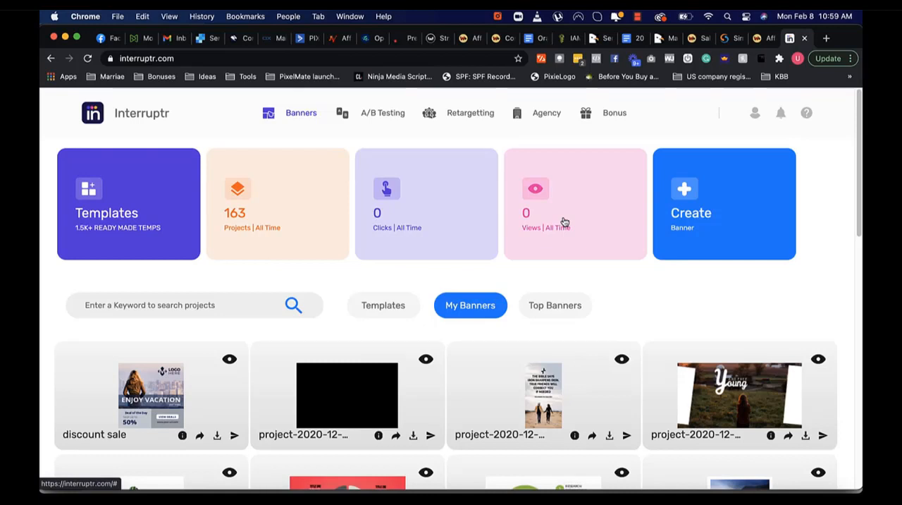
{"action": "mouse_move", "coordinate": [652, 279]}
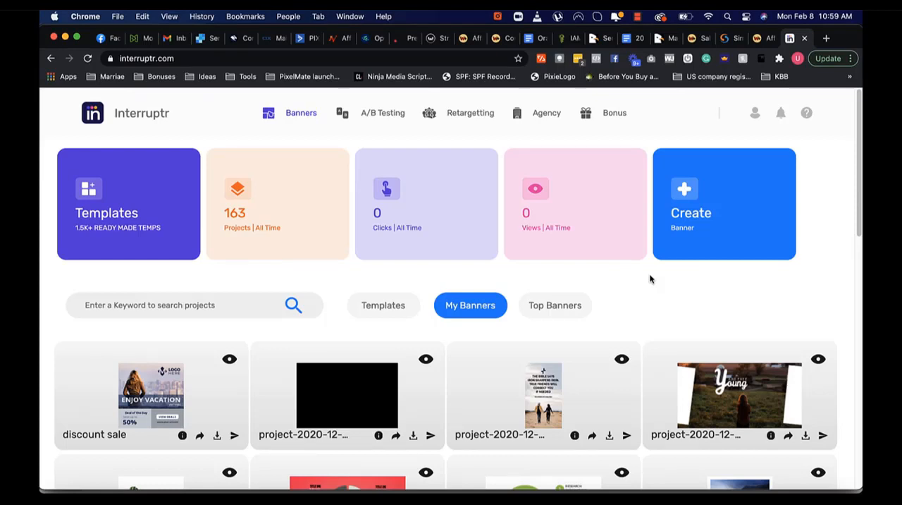
{"action": "mouse_move", "coordinate": [258, 354]}
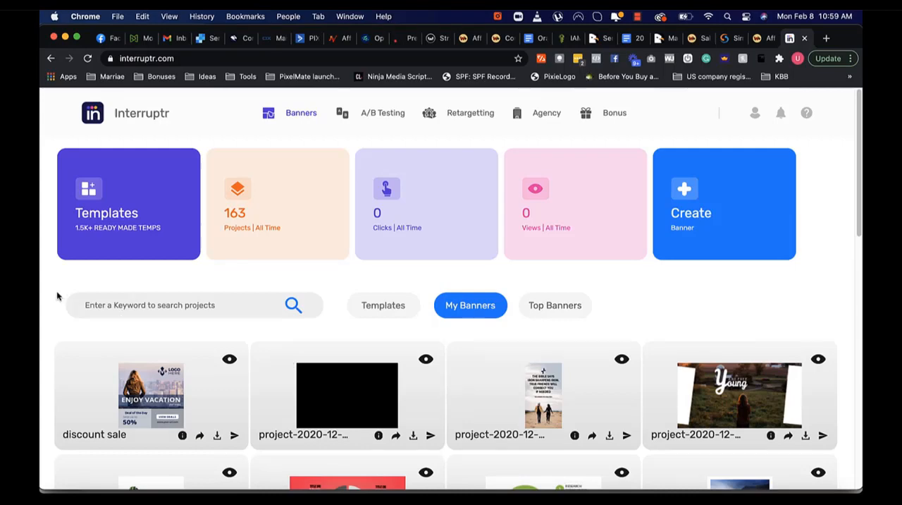
- Start creating a new banner from the dashboard's Create Banner card
{"action": "scroll", "scroll_direction": "down", "scroll_amount": 3}
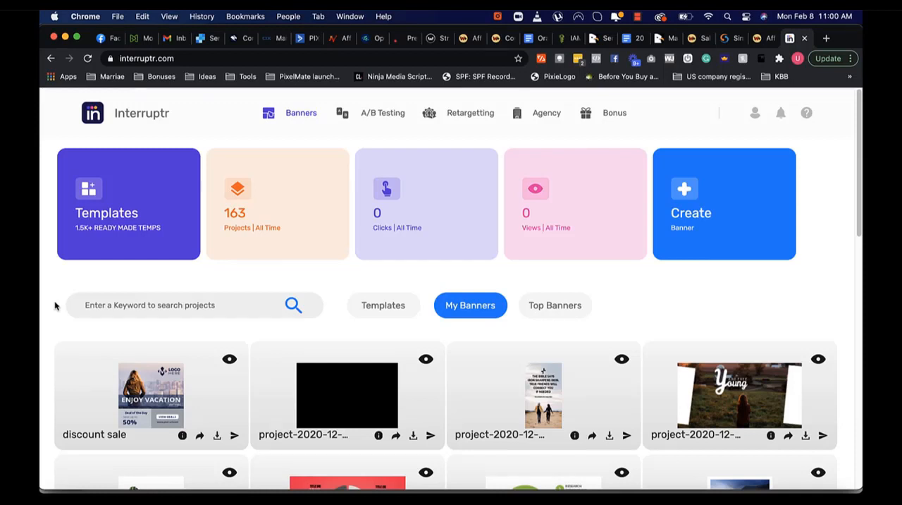
{"action": "mouse_move", "coordinate": [691, 223]}
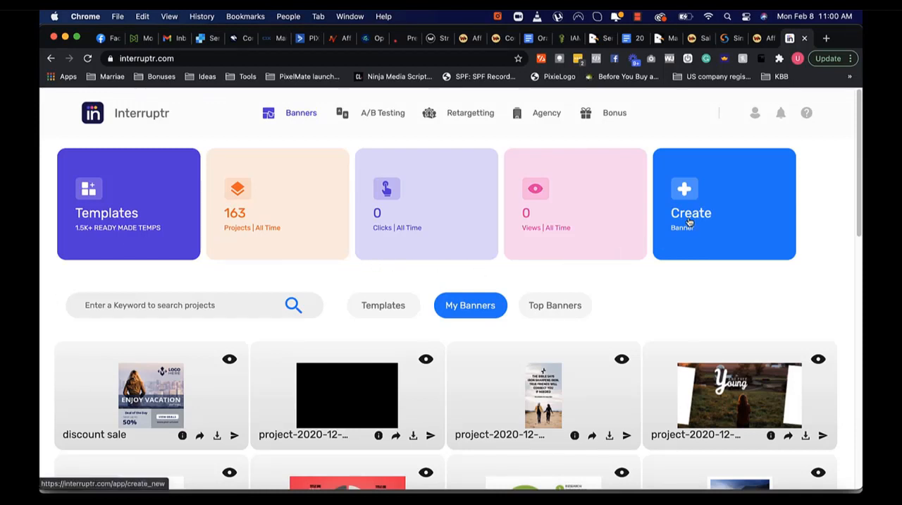
{"action": "mouse_move", "coordinate": [691, 203]}
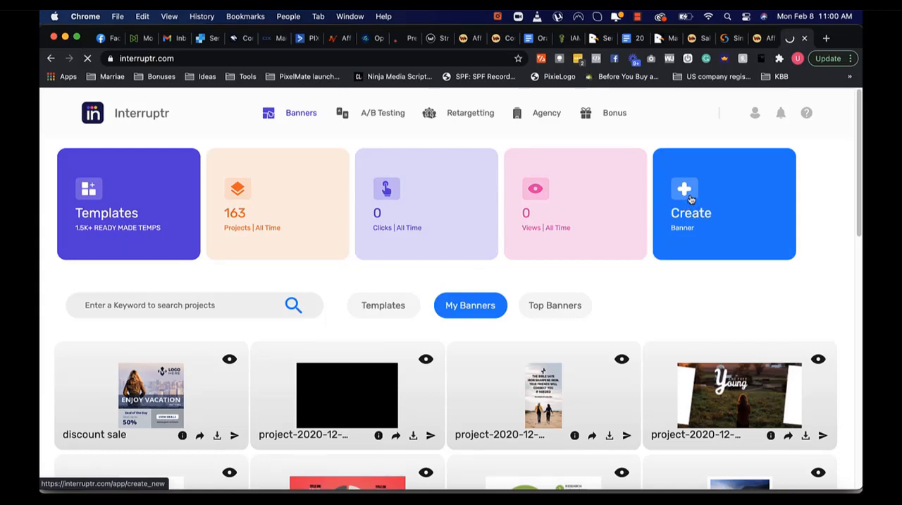
{"action": "left_click", "coordinate": [725, 203]}
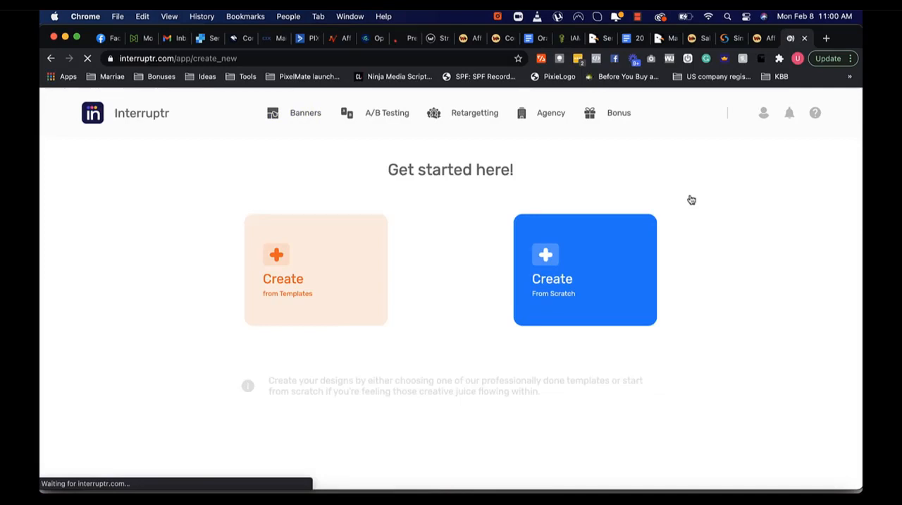
{"action": "mouse_move", "coordinate": [272, 307]}
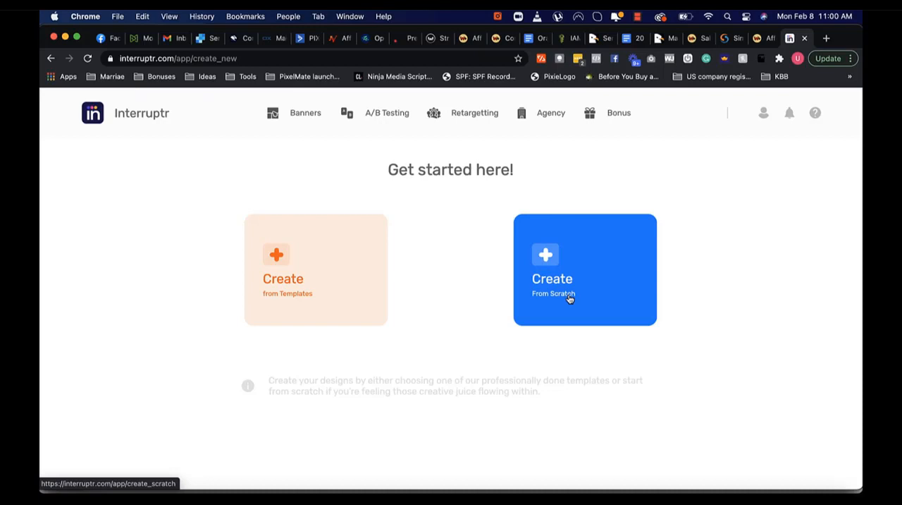
{"action": "mouse_move", "coordinate": [555, 296]}
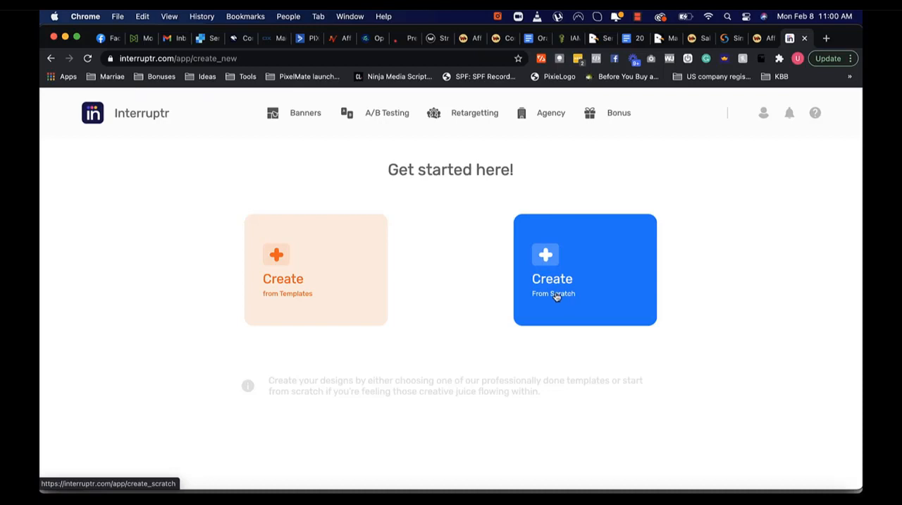
{"action": "mouse_move", "coordinate": [307, 264]}
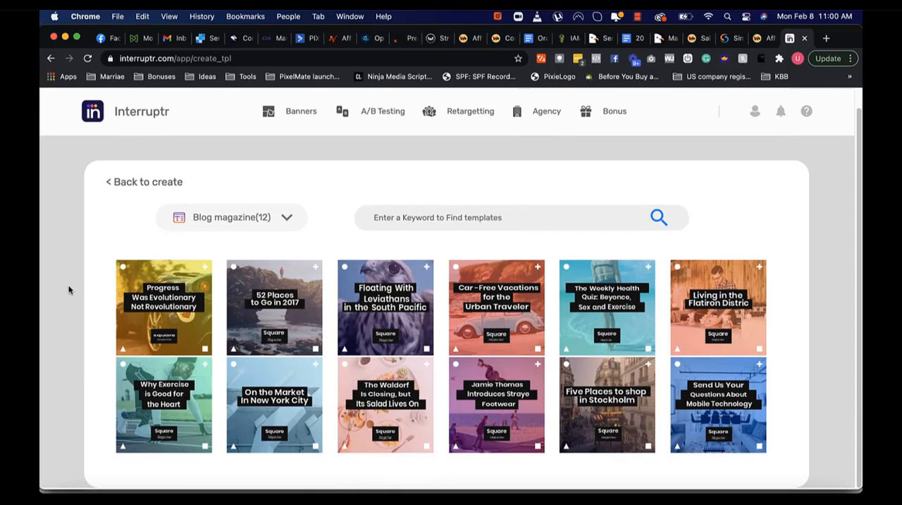
- Filter templates to the Discount sale category and browse down to the 75% OFF PROMO watch banner
{"action": "left_click", "coordinate": [231, 217]}
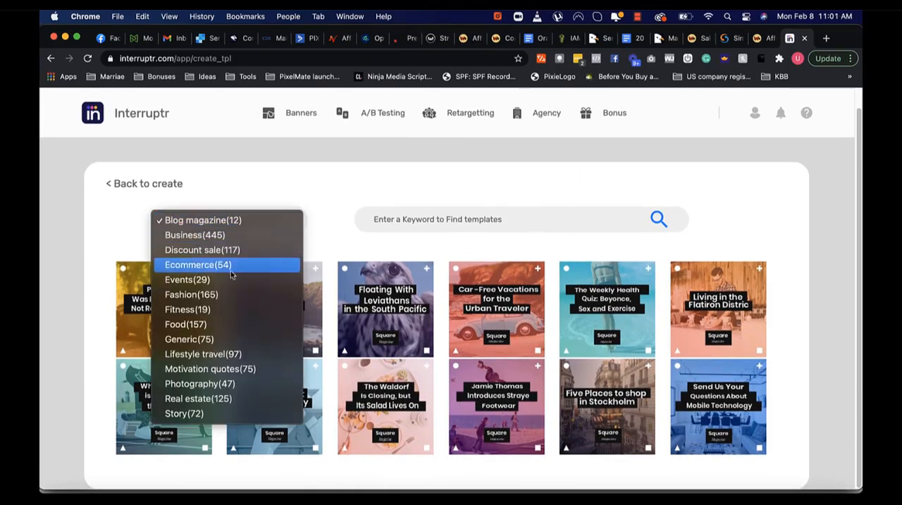
{"action": "mouse_move", "coordinate": [195, 234]}
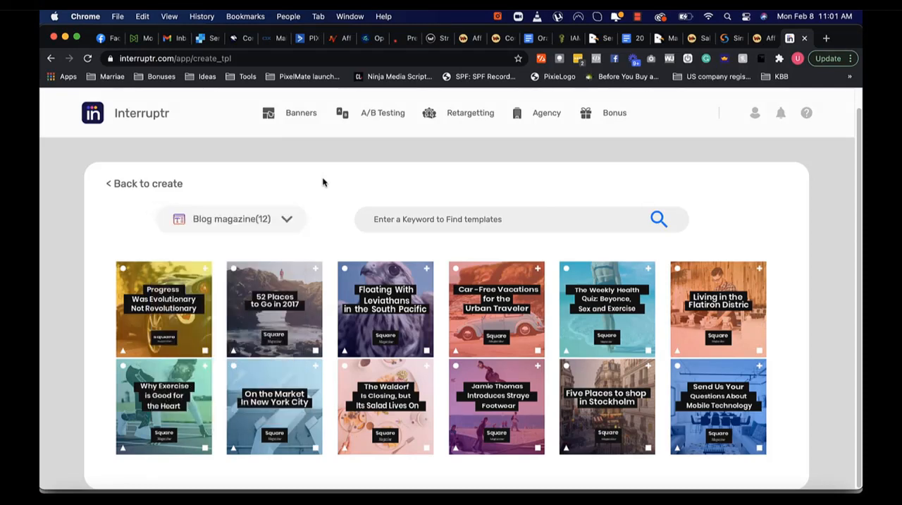
{"action": "mouse_move", "coordinate": [248, 200]}
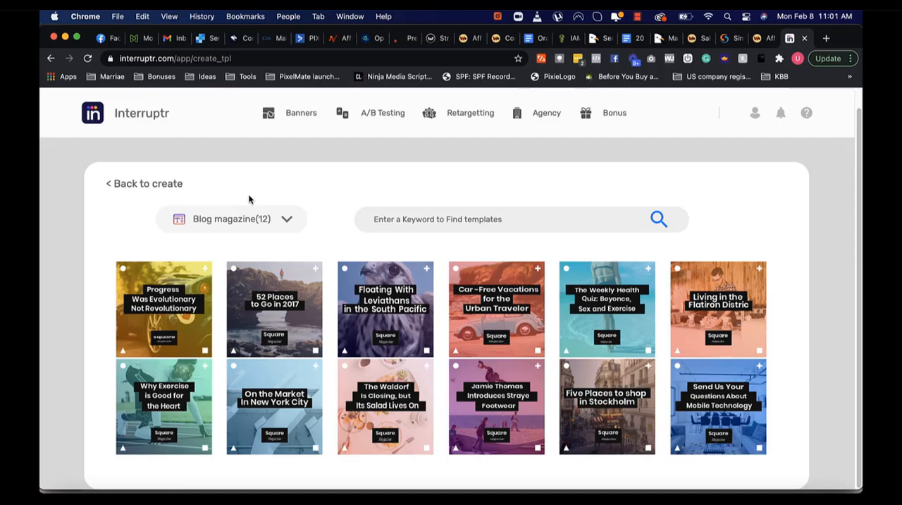
{"action": "mouse_move", "coordinate": [389, 331]}
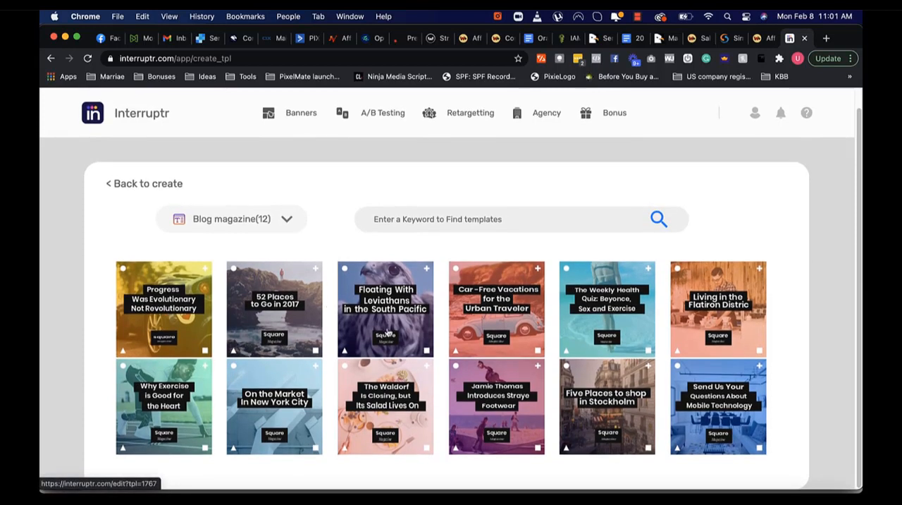
{"action": "mouse_move", "coordinate": [386, 347]}
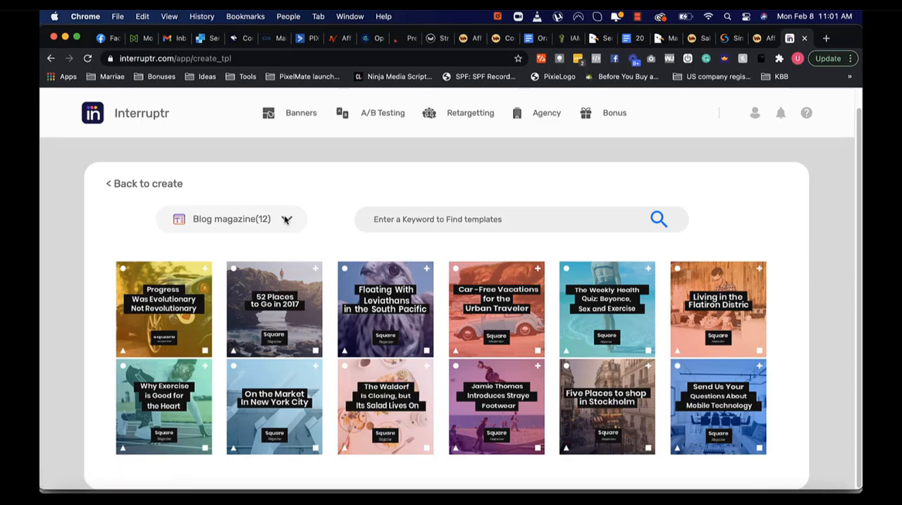
{"action": "left_click", "coordinate": [232, 219]}
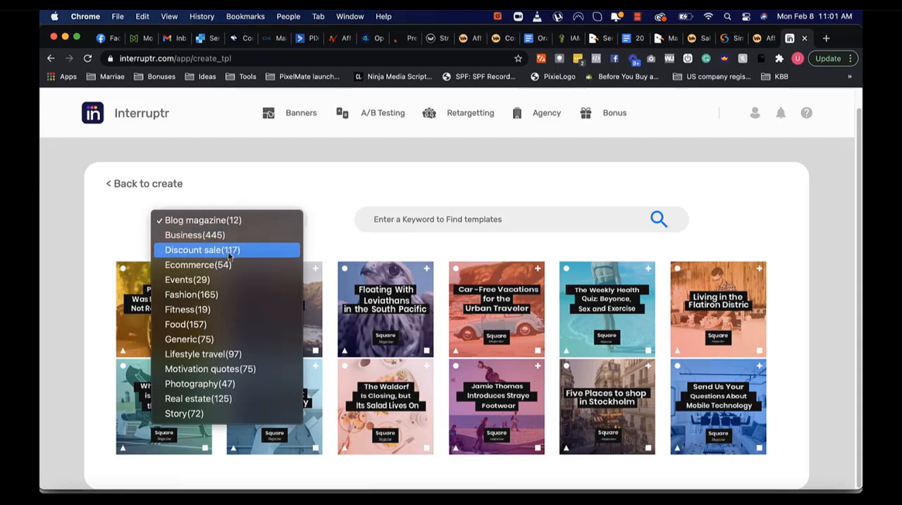
{"action": "mouse_move", "coordinate": [200, 309]}
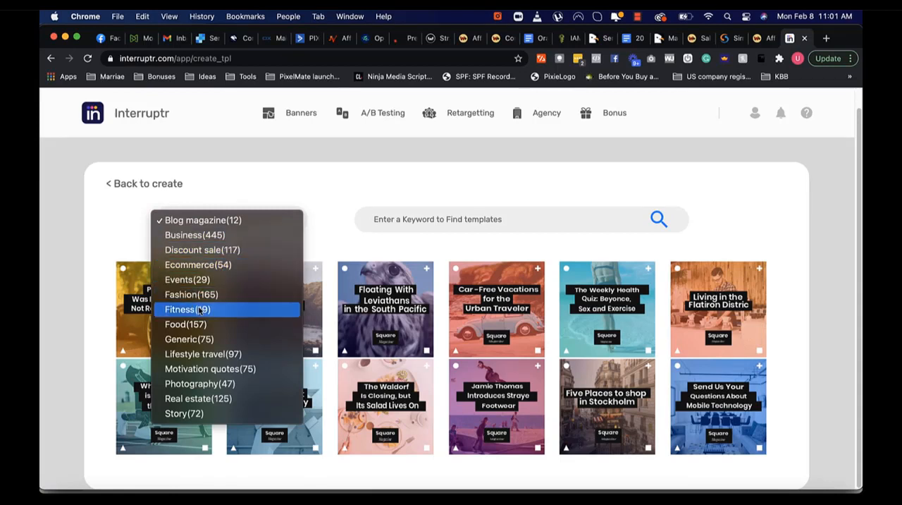
{"action": "mouse_move", "coordinate": [203, 354]}
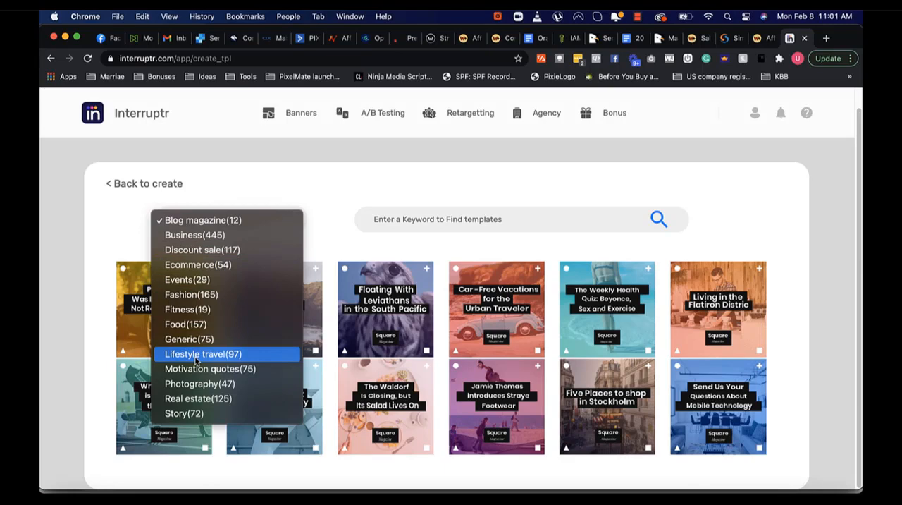
{"action": "mouse_move", "coordinate": [198, 265]}
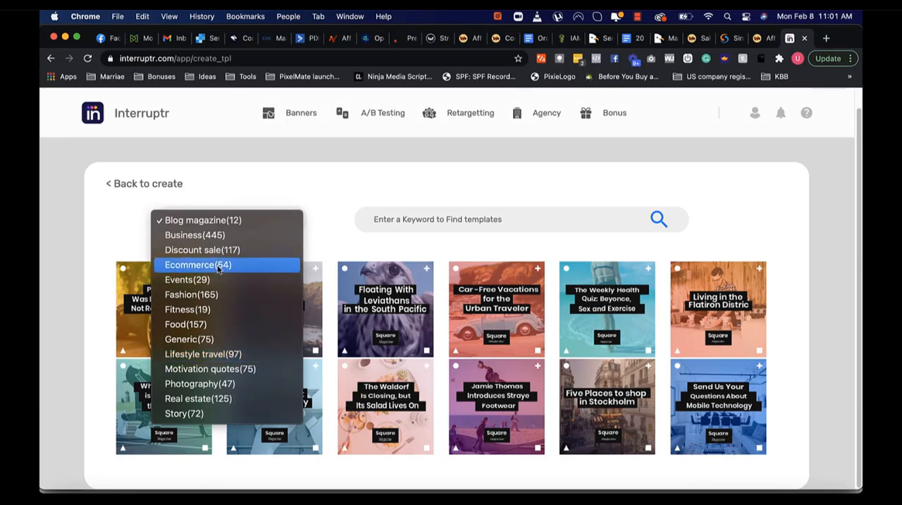
{"action": "left_click", "coordinate": [203, 250]}
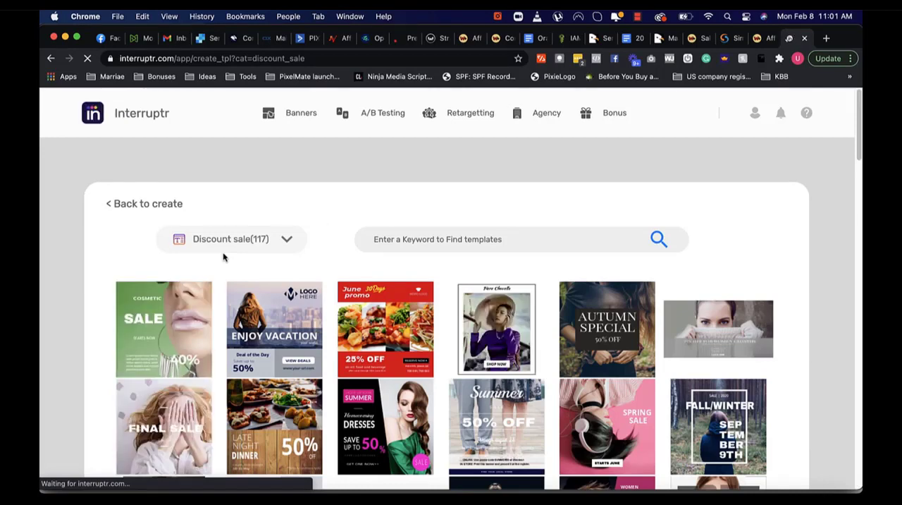
{"action": "mouse_move", "coordinate": [113, 347]}
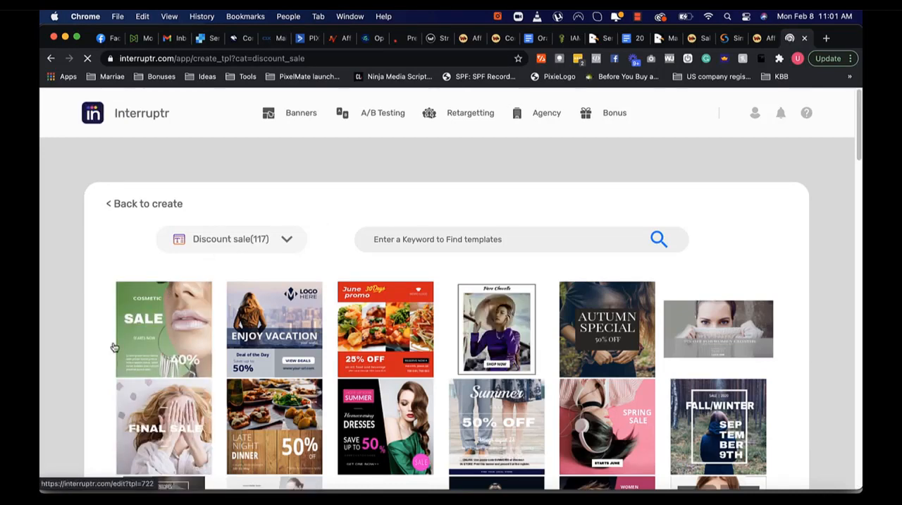
{"action": "scroll", "scroll_direction": "down", "scroll_amount": 3}
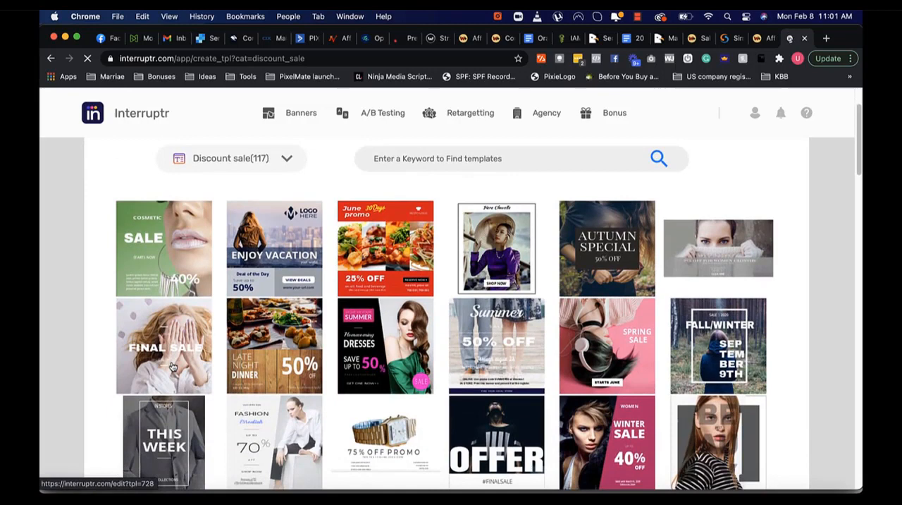
{"action": "scroll", "scroll_direction": "down", "scroll_amount": 3}
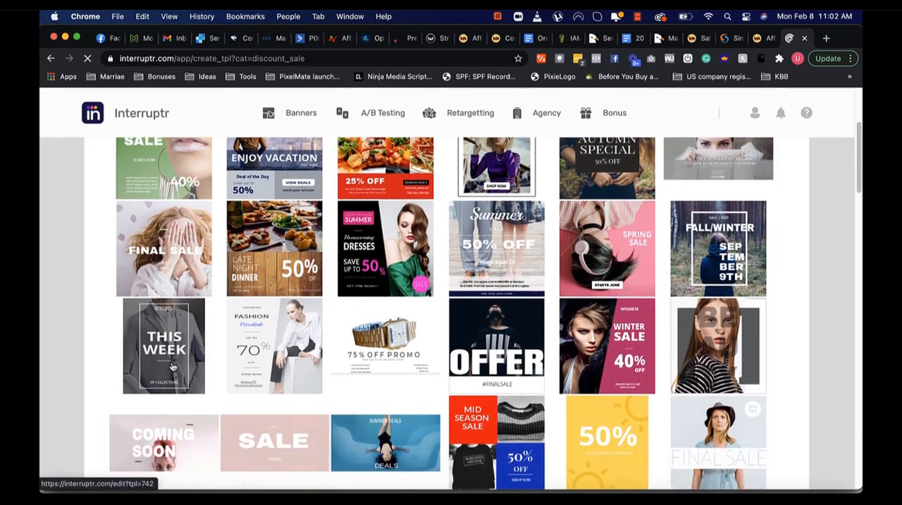
{"action": "scroll", "scroll_direction": "down", "scroll_amount": 3}
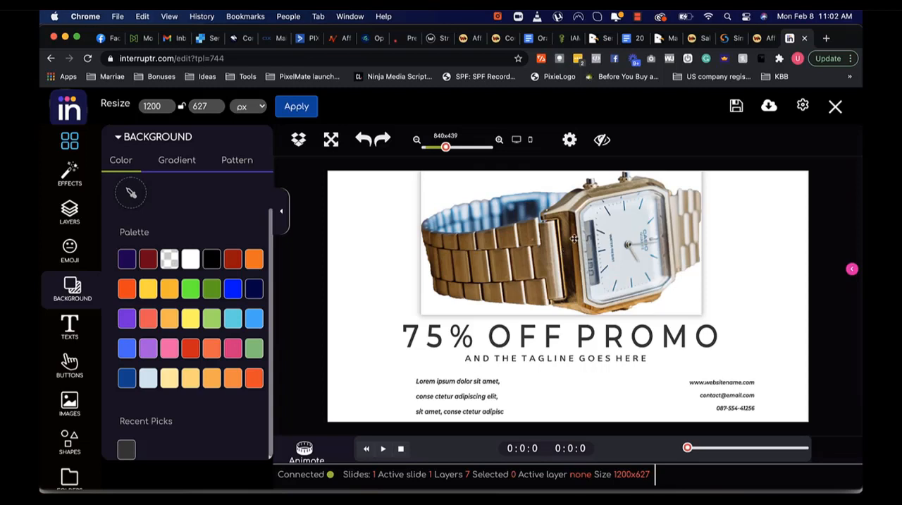
- Change the banner headline from 75% OFF PROMO to '65 % OFF PROMO'
{"action": "left_click", "coordinate": [561, 243]}
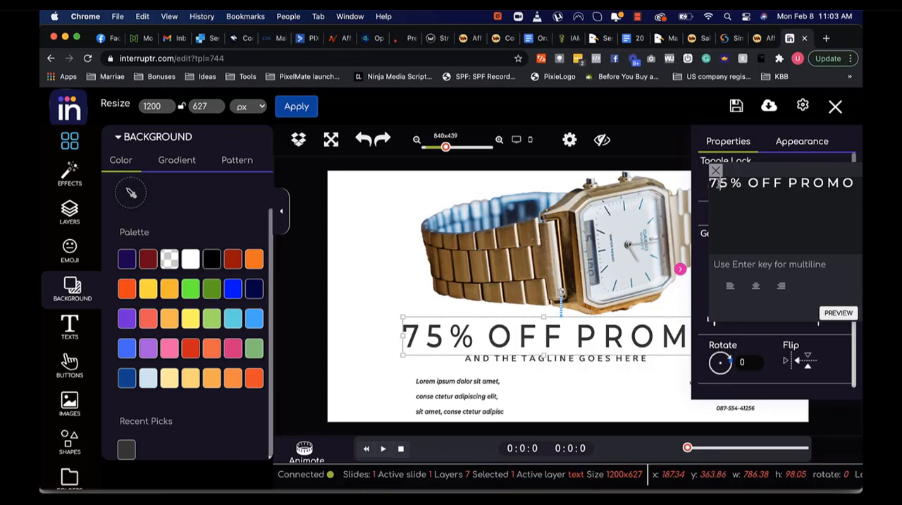
{"action": "type", "text": "6"}
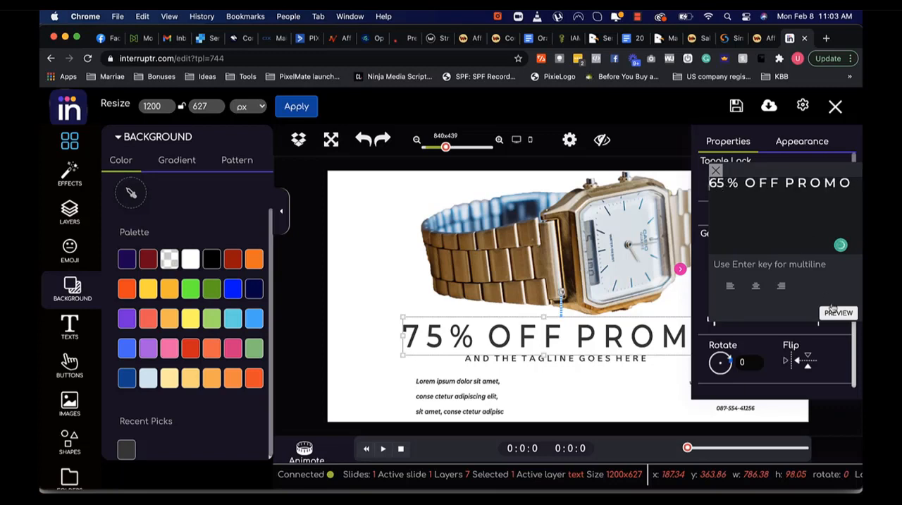
{"action": "type", "text": "65 % OFF PROMO"}
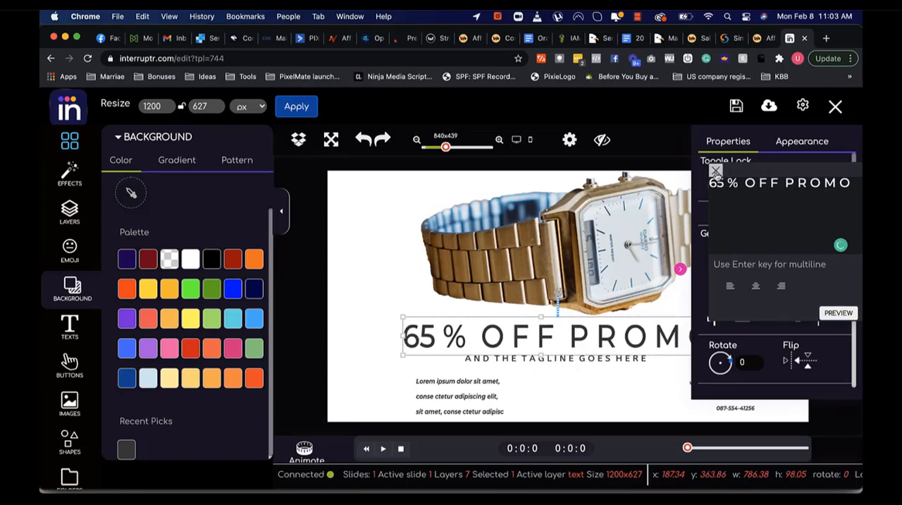
{"action": "left_click", "coordinate": [802, 141]}
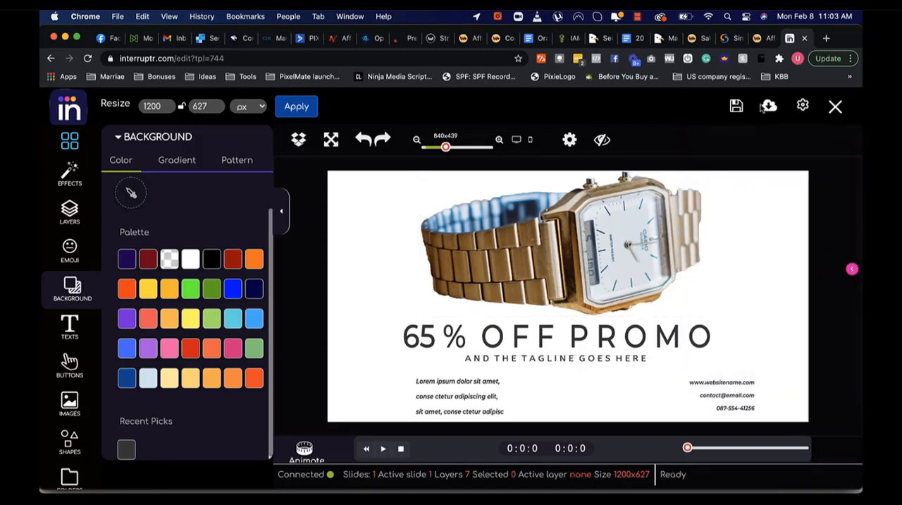
- Save the project, glance at the download formats, and exit the editor to the dashboard
{"action": "left_click", "coordinate": [736, 106]}
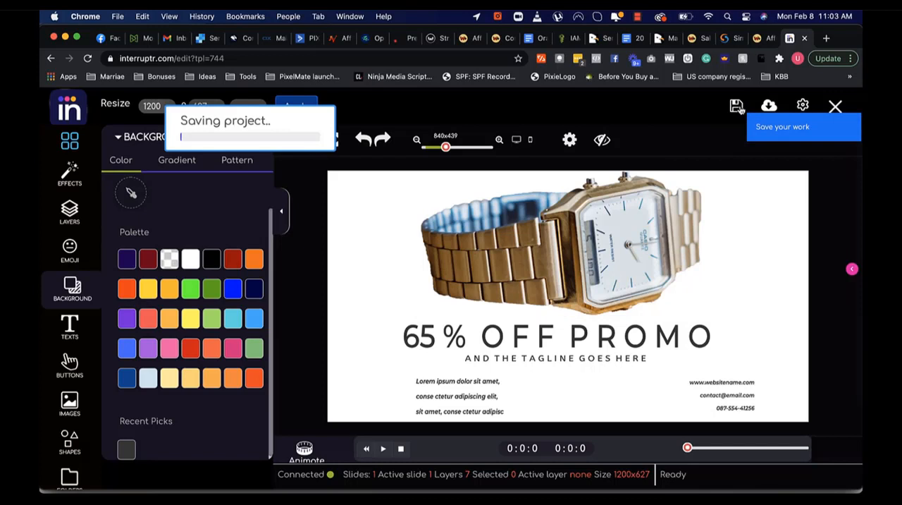
{"action": "left_click", "coordinate": [769, 106]}
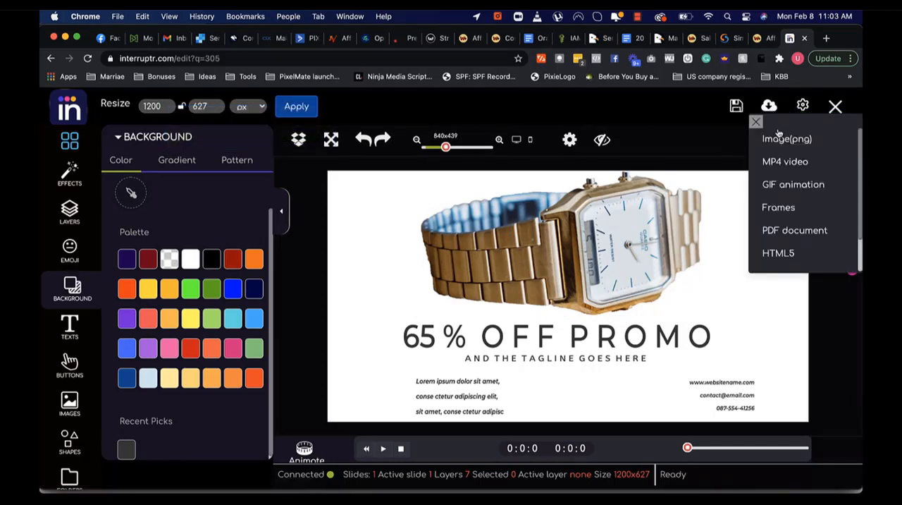
{"action": "mouse_move", "coordinate": [784, 205]}
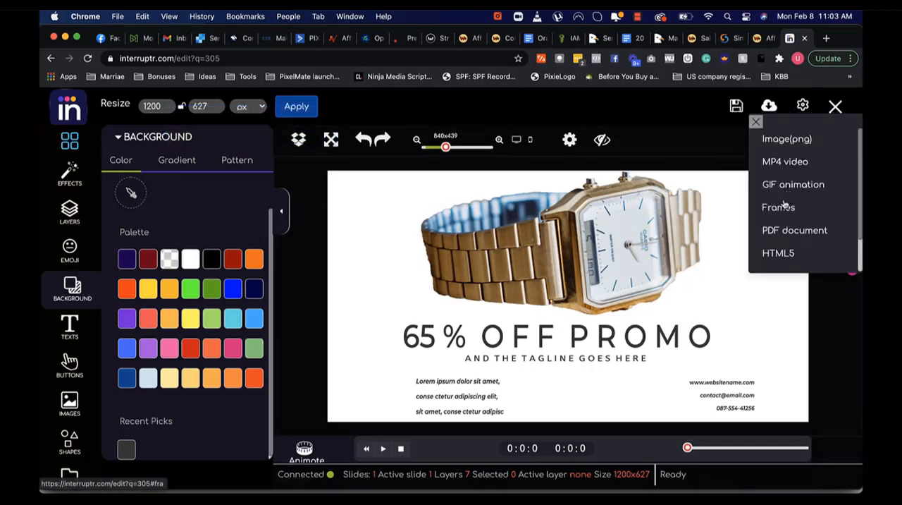
{"action": "left_click", "coordinate": [756, 121]}
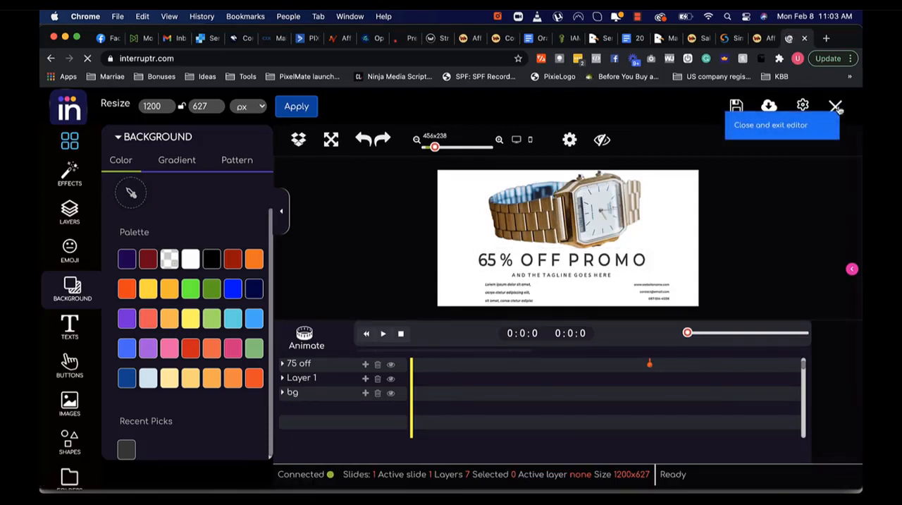
{"action": "left_click", "coordinate": [834, 106]}
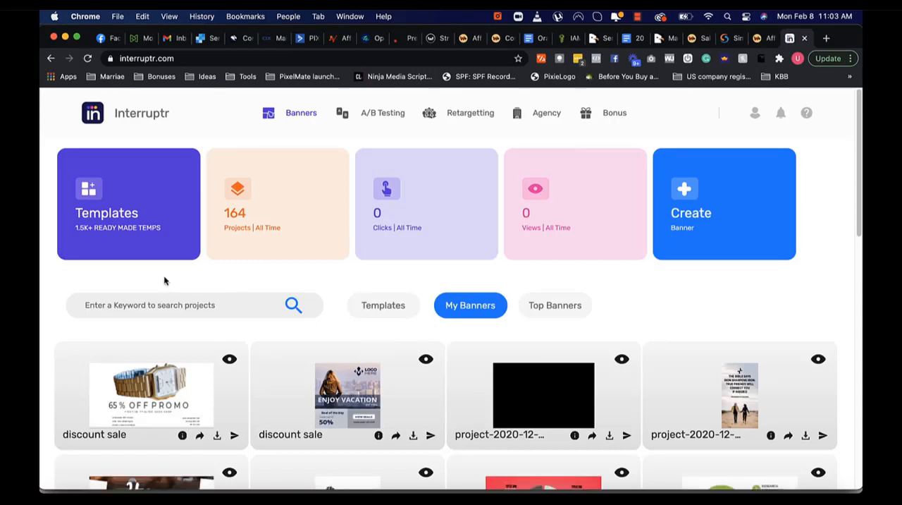
- Locate the 65% OFF PROMO discount sale banner and open its Publish Design options
{"action": "scroll", "scroll_direction": "down", "scroll_amount": 3}
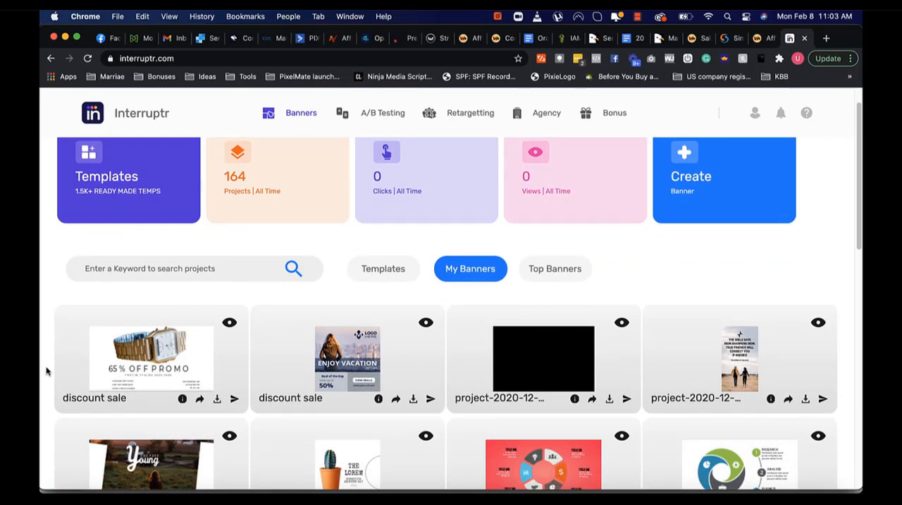
{"action": "scroll", "scroll_direction": "down", "scroll_amount": 3}
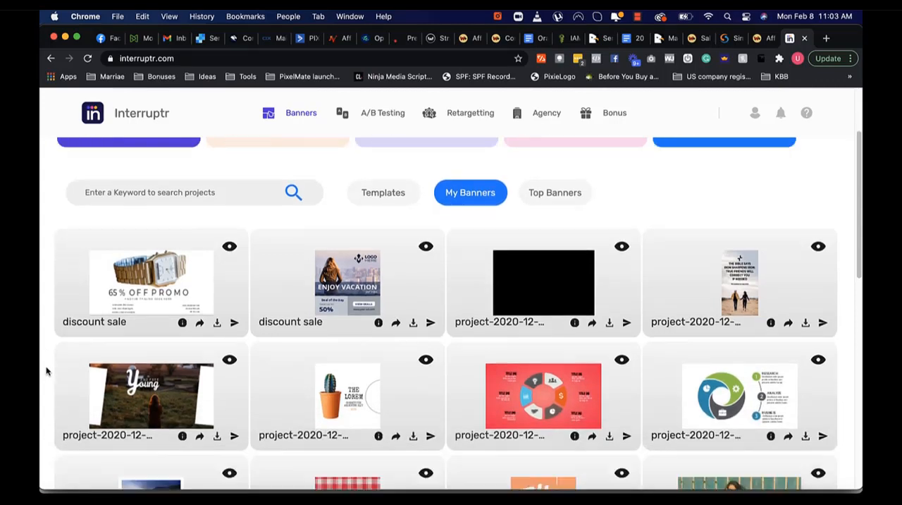
{"action": "scroll", "scroll_direction": "down", "scroll_amount": 3}
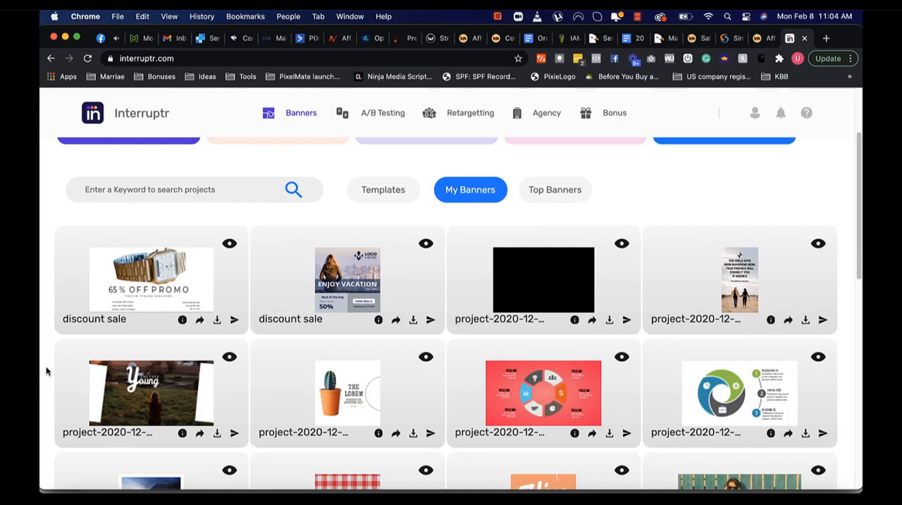
{"action": "mouse_move", "coordinate": [43, 257]}
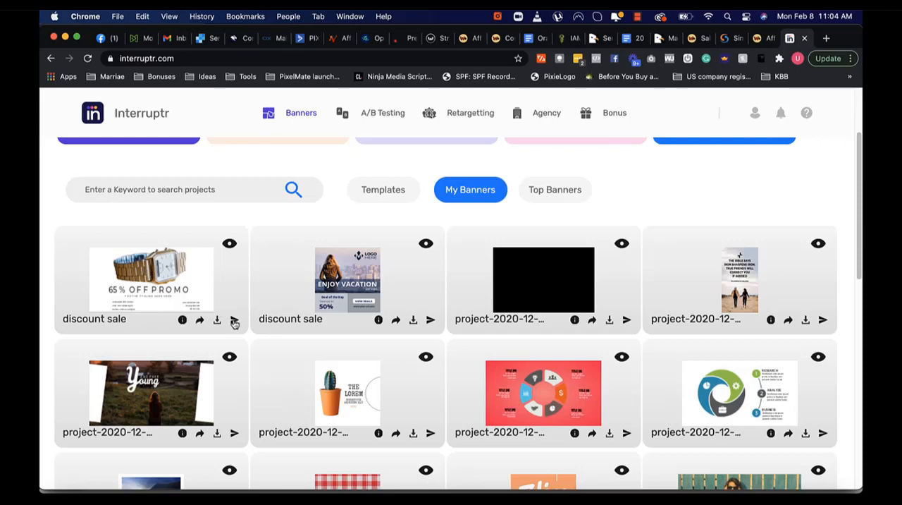
{"action": "left_click", "coordinate": [234, 322]}
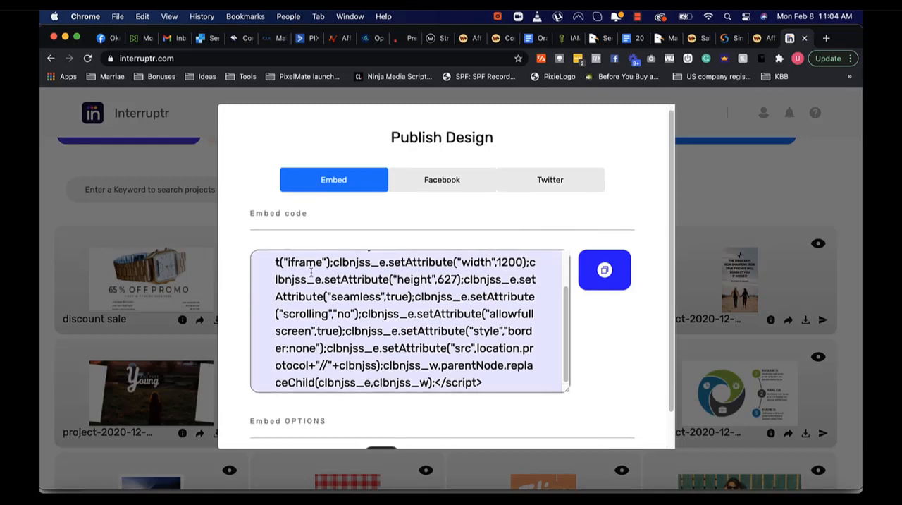
- Copy the embed code, enable pop-up display with its delay and position, then close Publish Design
{"action": "left_click", "coordinate": [604, 270]}
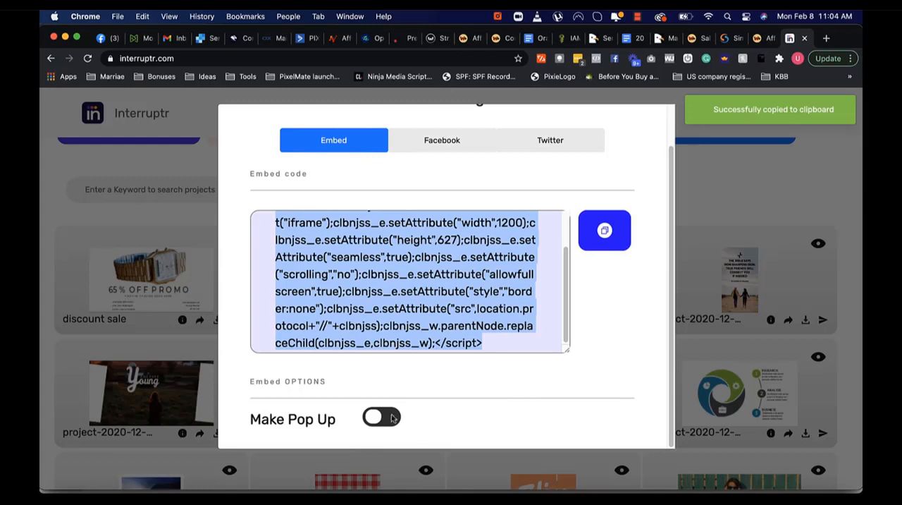
{"action": "left_click", "coordinate": [380, 417]}
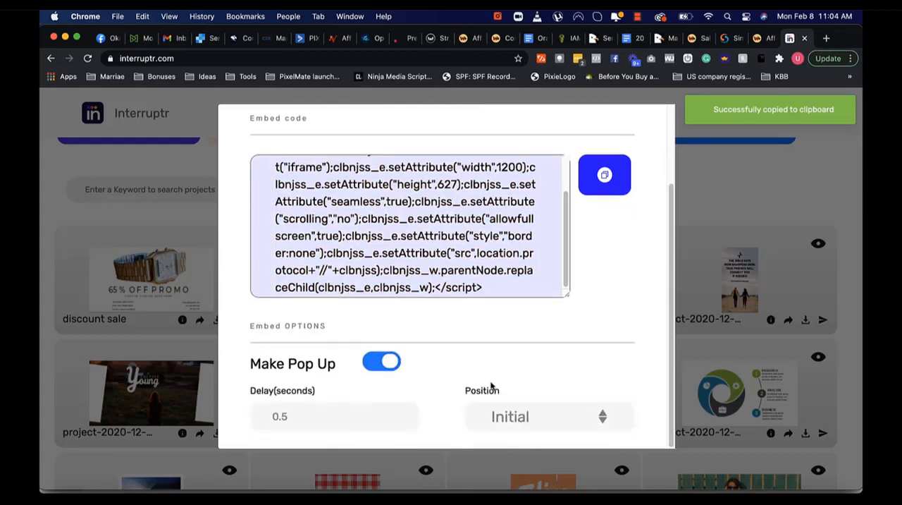
{"action": "left_click", "coordinate": [330, 418]}
{"action": "type", "text": "2"}
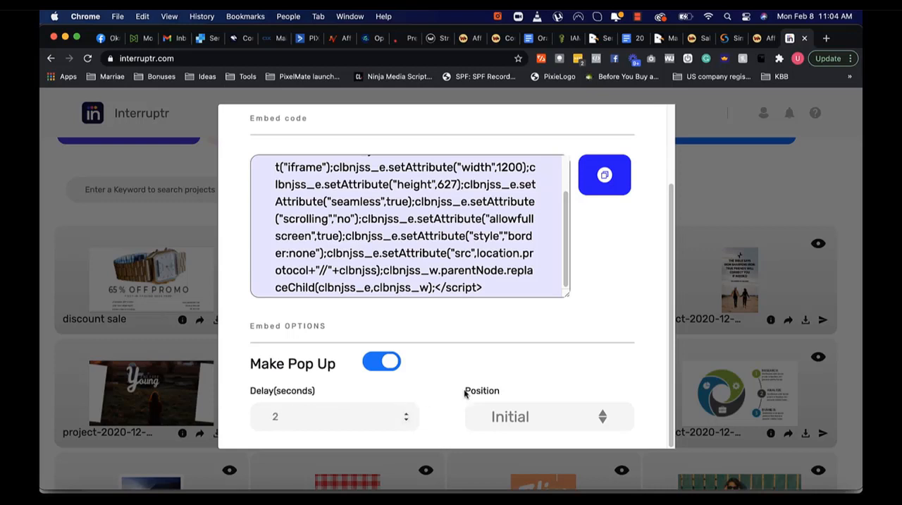
{"action": "left_click", "coordinate": [550, 417]}
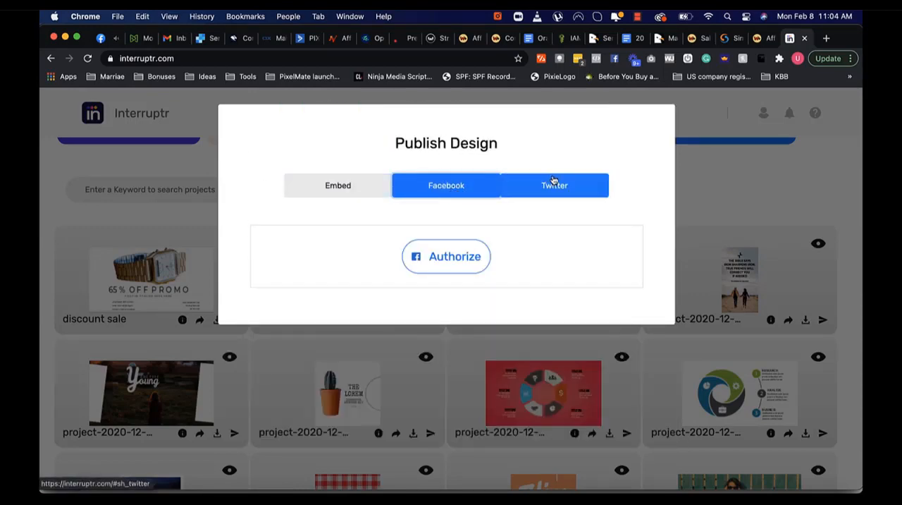
{"action": "left_click", "coordinate": [554, 185]}
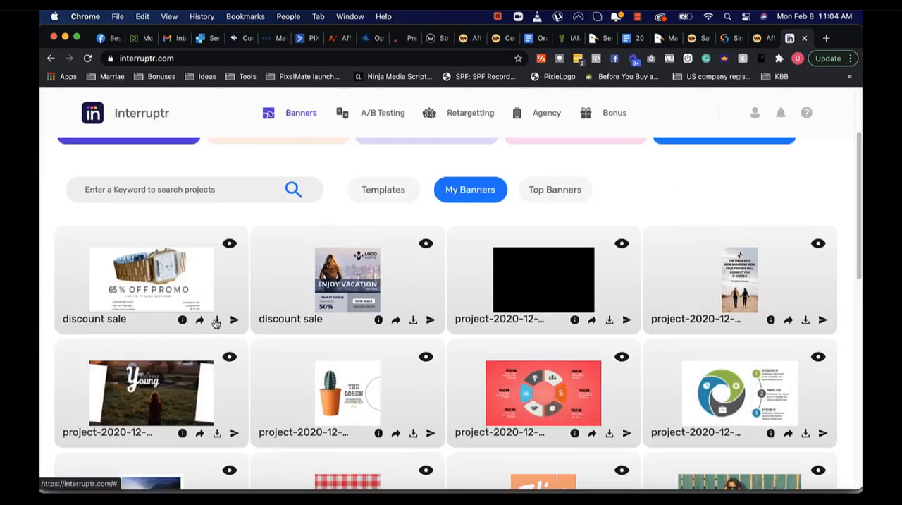
- Open the Statistics panel for the discount sale banner
{"action": "left_click", "coordinate": [217, 320]}
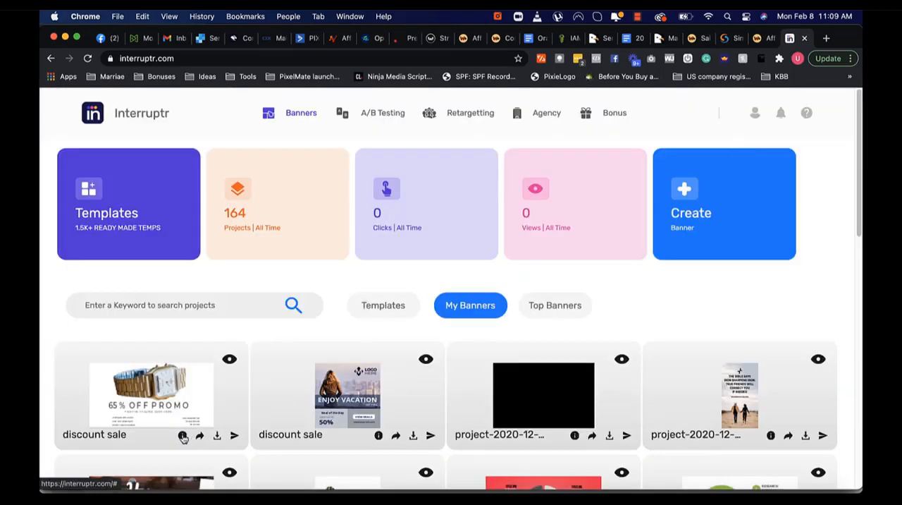
{"action": "left_click", "coordinate": [183, 434]}
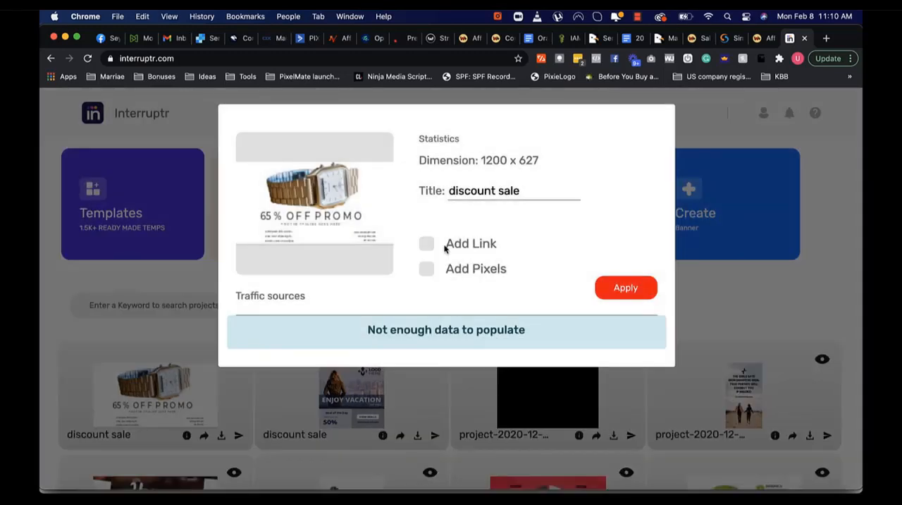
- Switch on Add Link, try Add Pixels with its empty list, and leave pixels off
{"action": "left_click", "coordinate": [426, 243]}
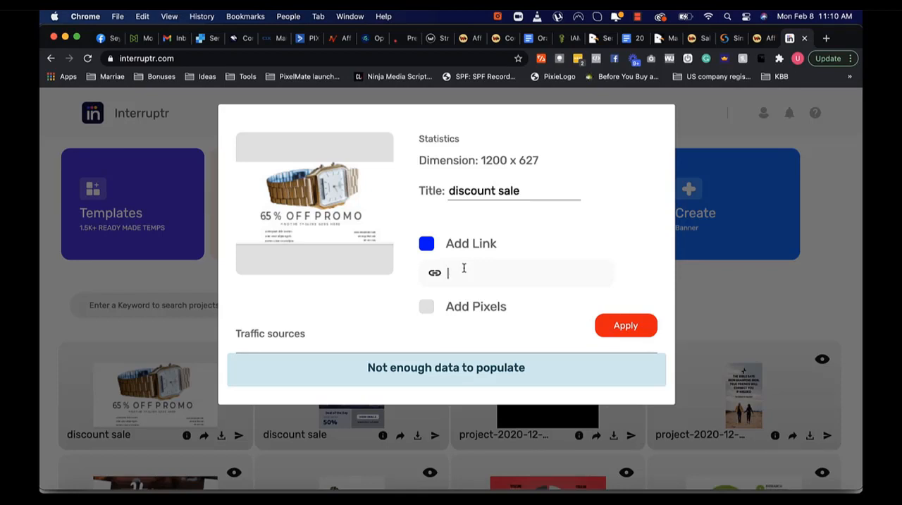
{"action": "mouse_move", "coordinate": [386, 224]}
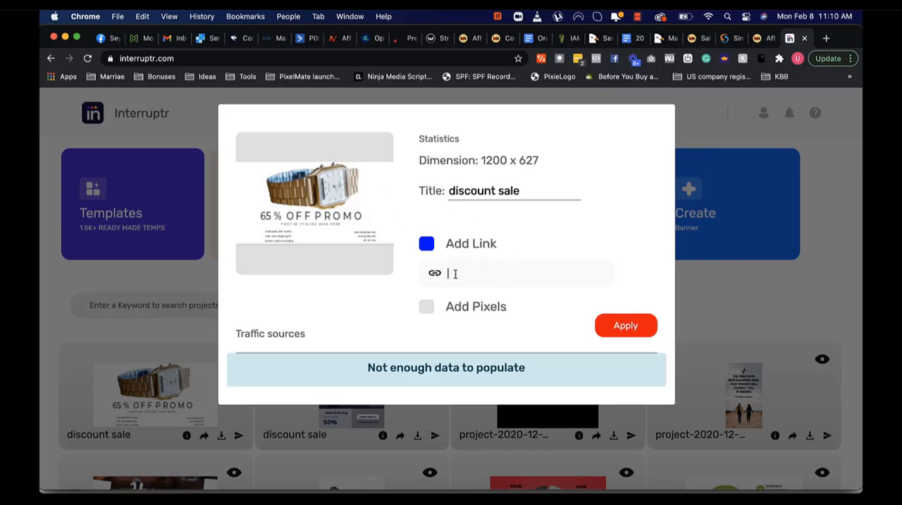
{"action": "left_click", "coordinate": [426, 306]}
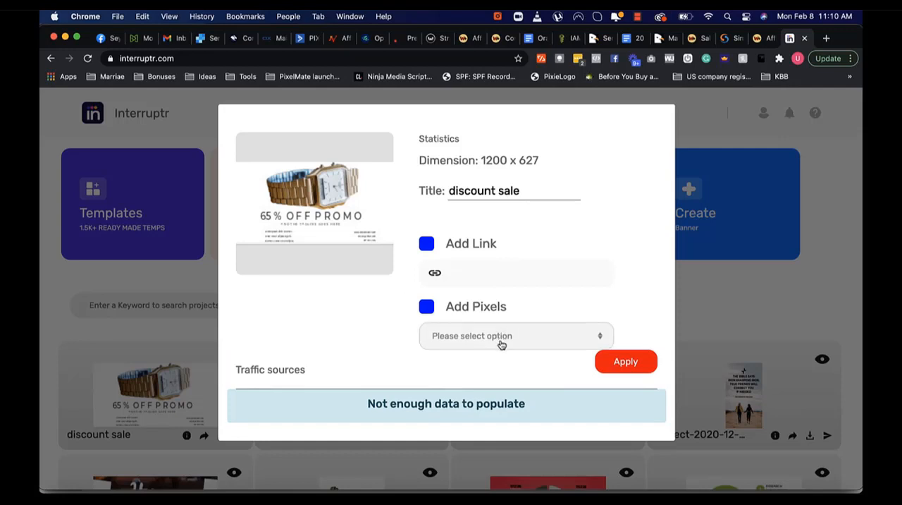
{"action": "left_click", "coordinate": [516, 336]}
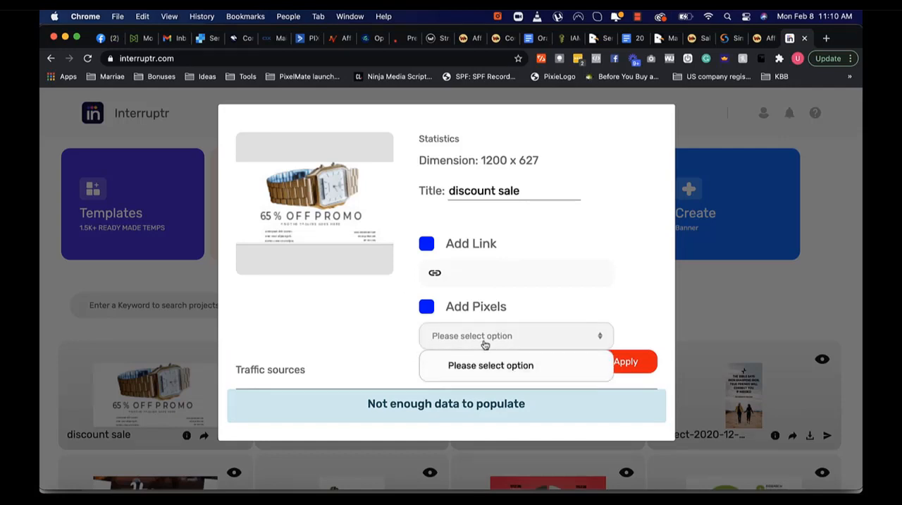
{"action": "left_click", "coordinate": [427, 307]}
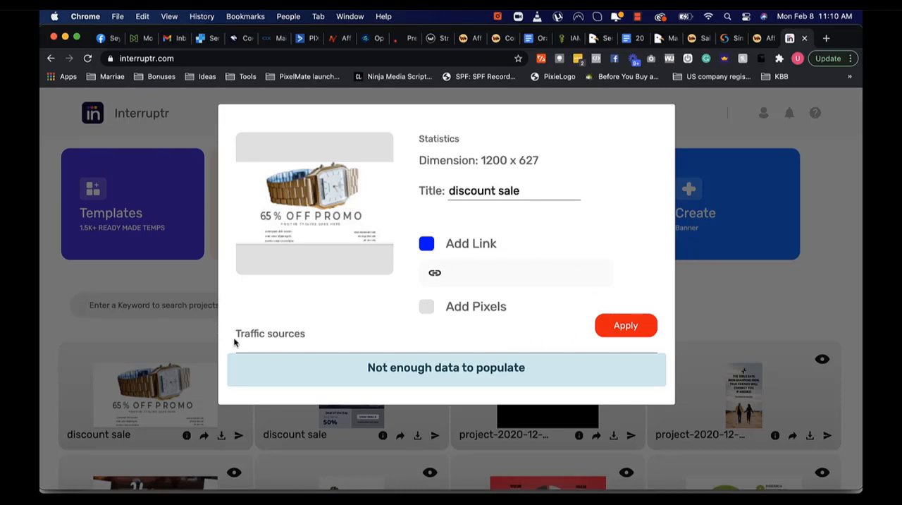
{"action": "mouse_move", "coordinate": [368, 371]}
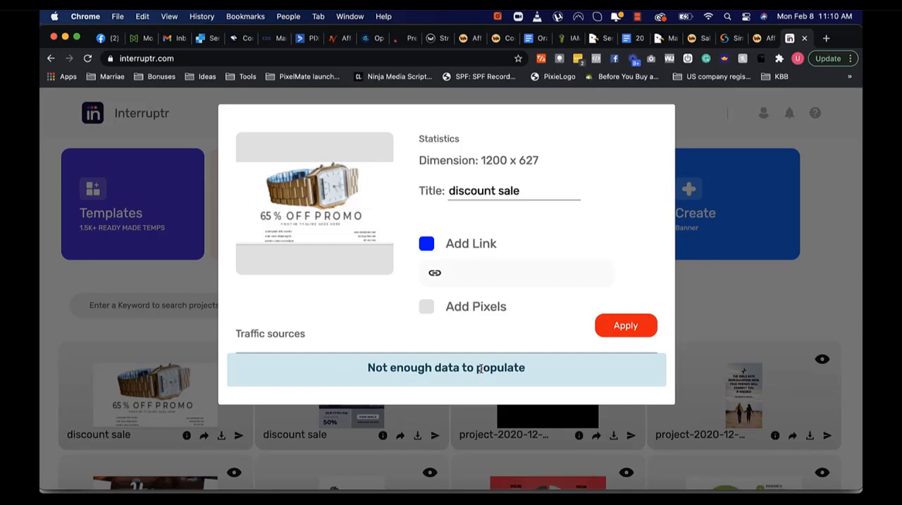
{"action": "mouse_move", "coordinate": [791, 293]}
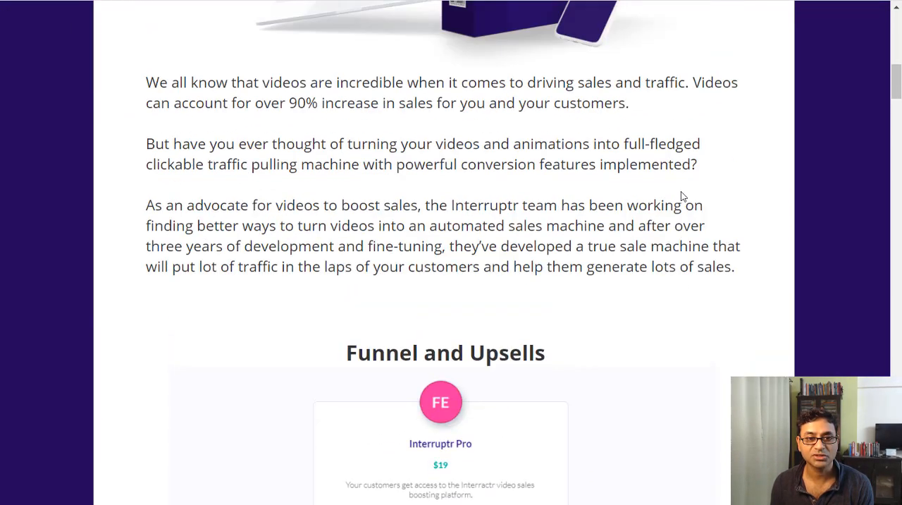
- Scroll the review page past Funnel and Upsells ($19–$147 OTOs) to the Front End section
{"action": "scroll", "scroll_direction": "down", "scroll_amount": 3}
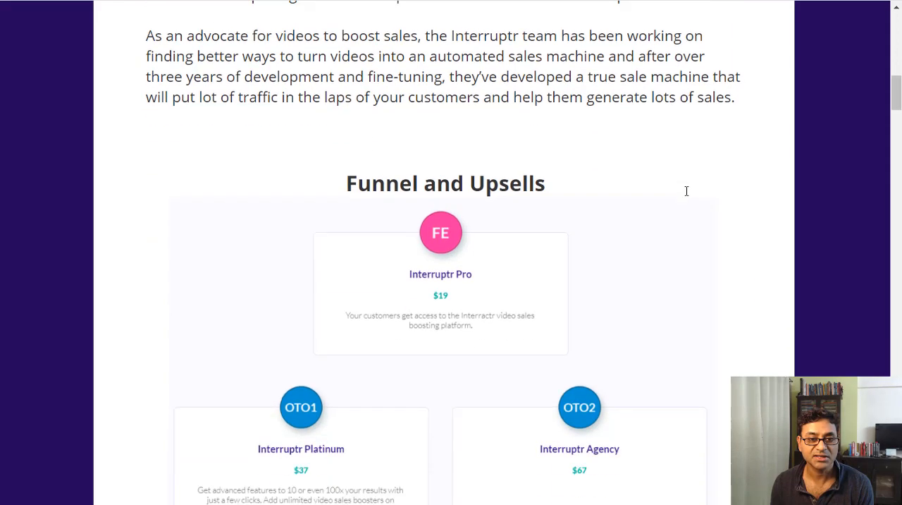
{"action": "scroll", "scroll_direction": "down", "scroll_amount": 3}
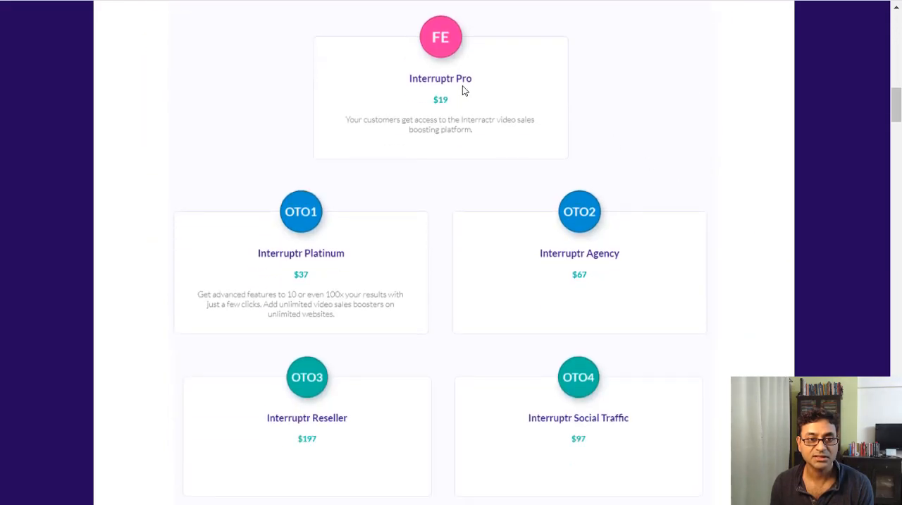
{"action": "scroll", "scroll_direction": "down", "scroll_amount": 3}
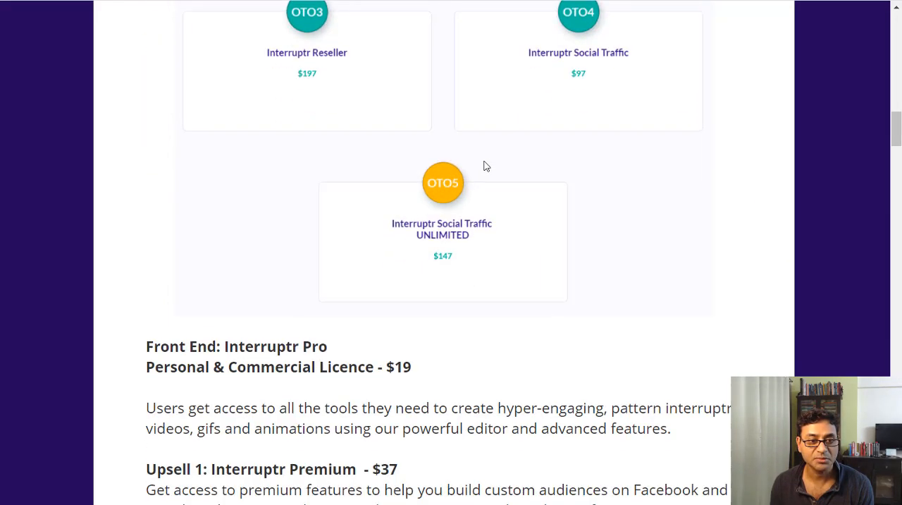
{"action": "scroll", "scroll_direction": "down", "scroll_amount": 3}
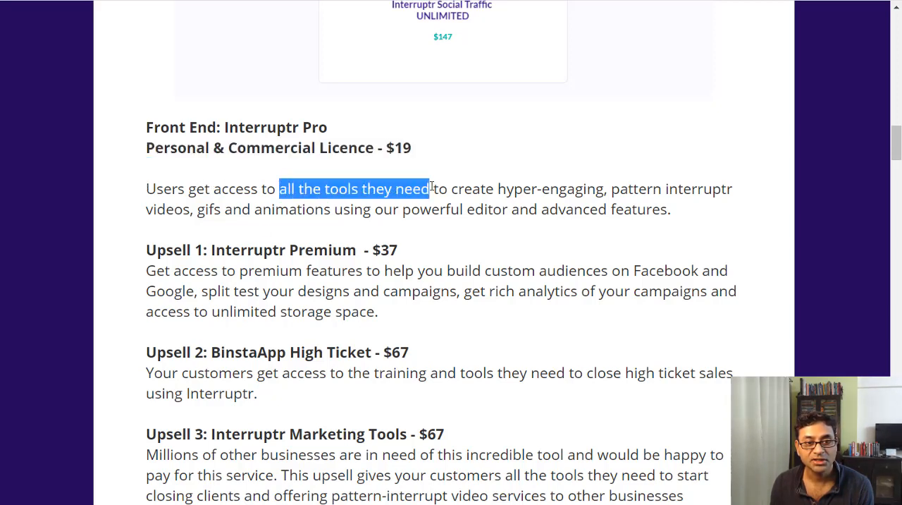
{"action": "left_click_drag", "start_coordinate": [430, 189], "coordinate": [584, 189]}
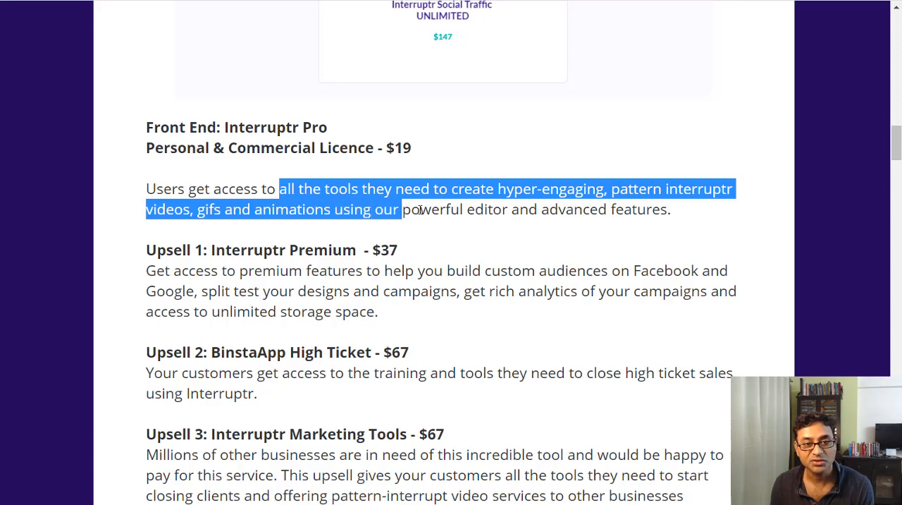
{"action": "left_click_drag", "start_coordinate": [401, 209], "coordinate": [674, 209]}
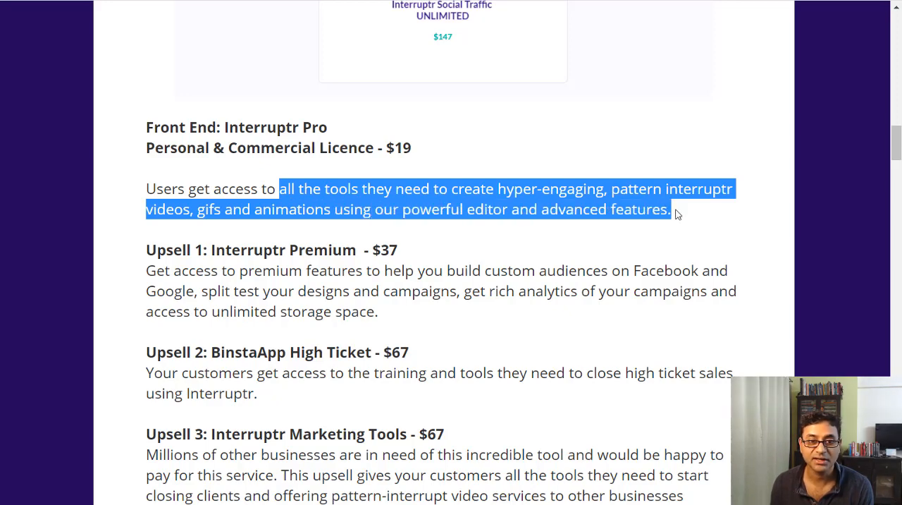
{"action": "scroll", "scroll_direction": "down", "scroll_amount": 3}
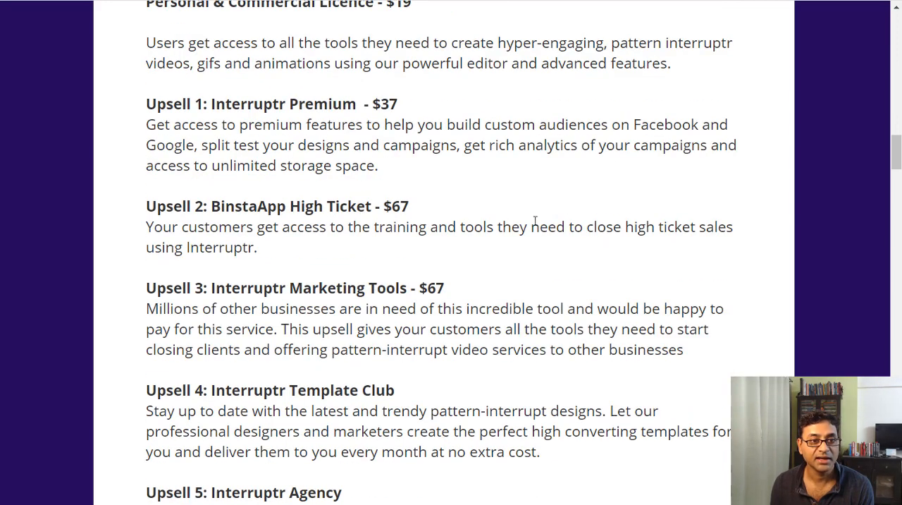
{"action": "mouse_move", "coordinate": [209, 110]}
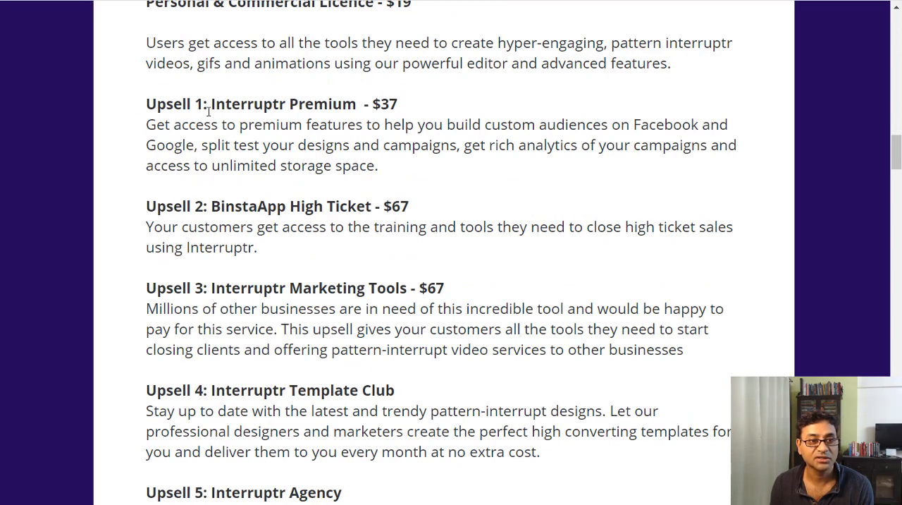
{"action": "mouse_move", "coordinate": [374, 110]}
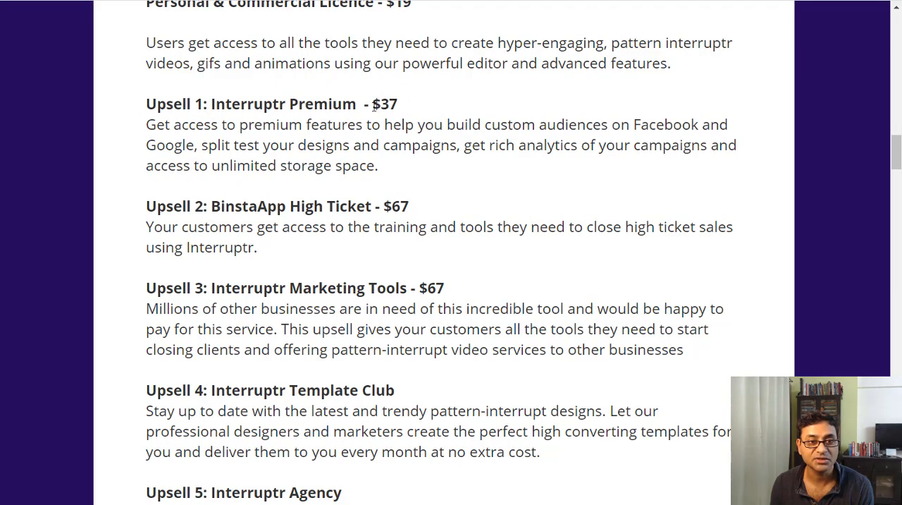
{"action": "double_click", "coordinate": [384, 104]}
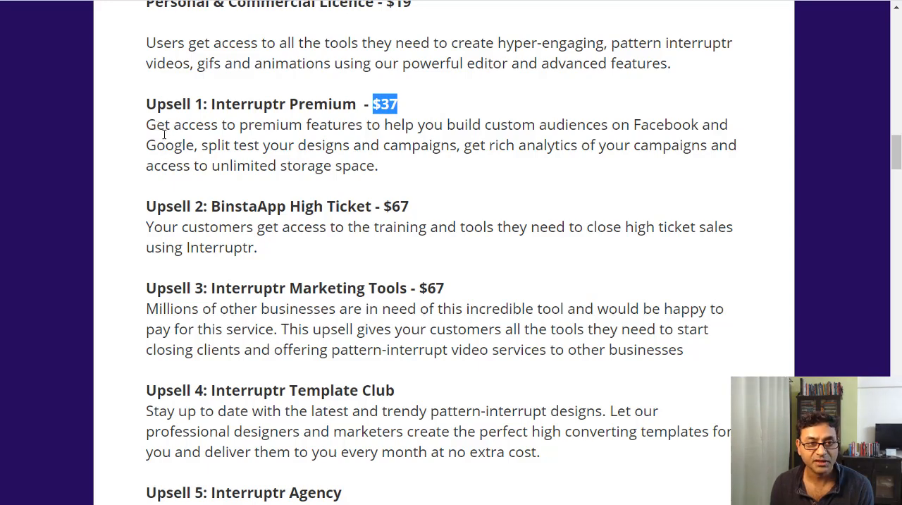
{"action": "left_click_drag", "start_coordinate": [147, 124], "coordinate": [603, 144]}
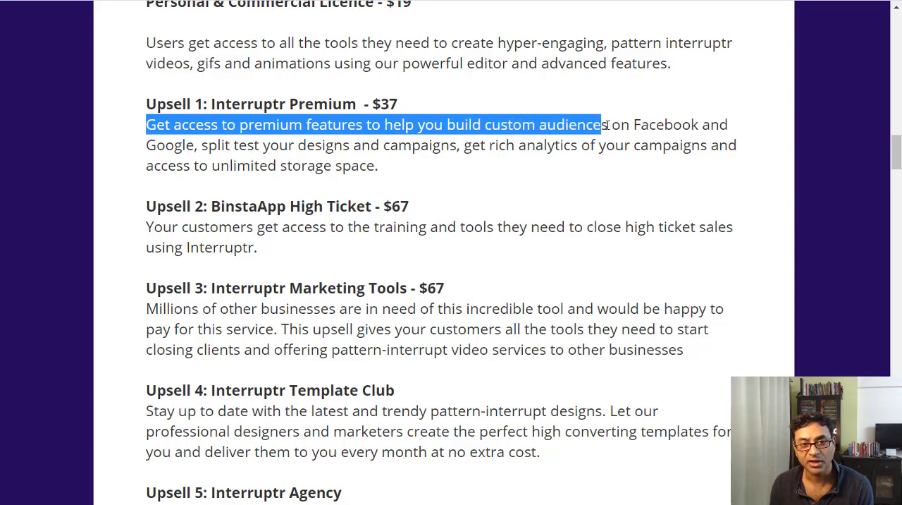
{"action": "left_click_drag", "start_coordinate": [604, 124], "coordinate": [694, 124]}
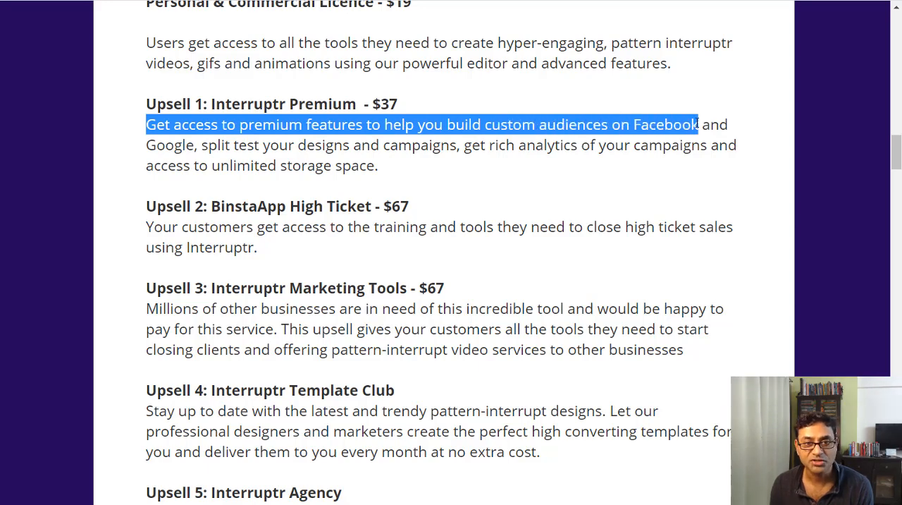
{"action": "left_click_drag", "start_coordinate": [698, 124], "coordinate": [423, 144]}
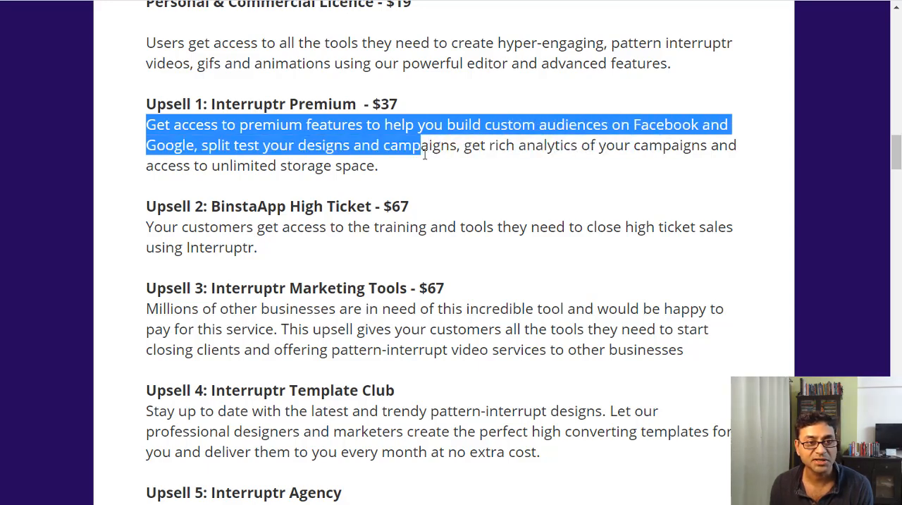
{"action": "left_click_drag", "start_coordinate": [421, 143], "coordinate": [377, 165]}
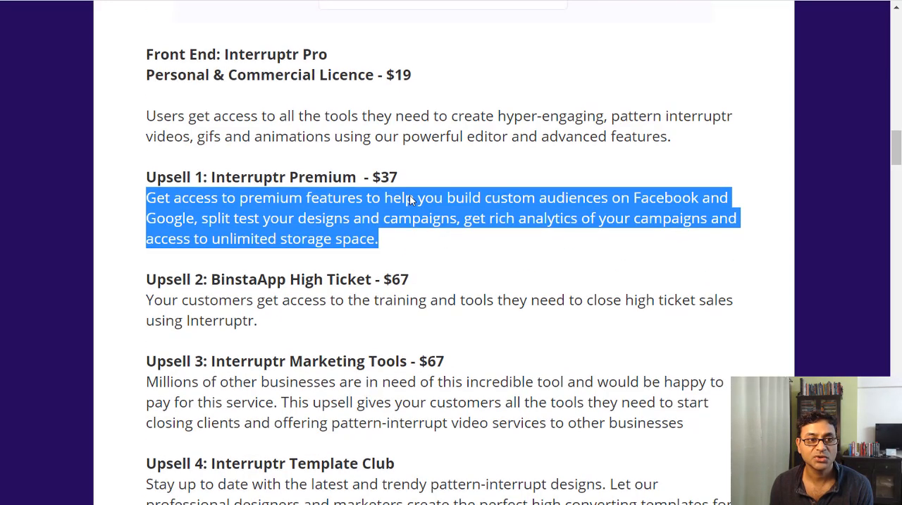
{"action": "scroll", "scroll_direction": "down", "scroll_amount": 3}
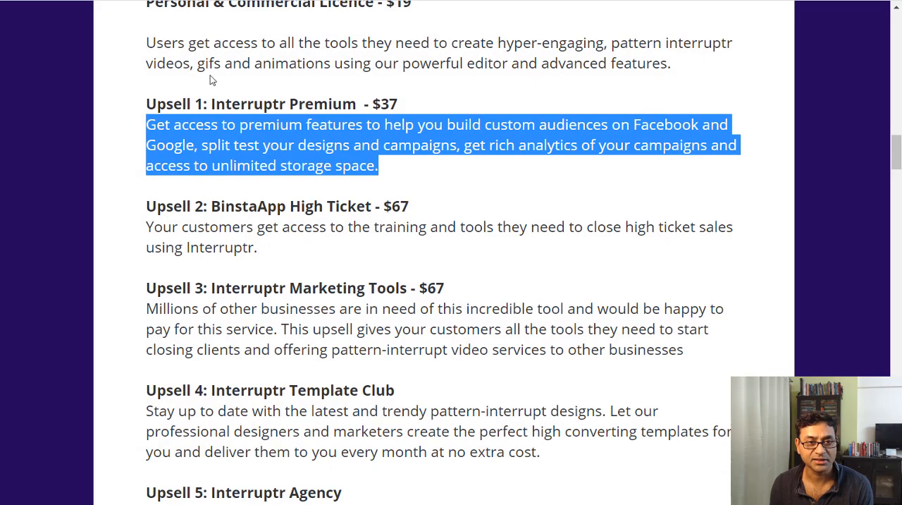
{"action": "mouse_move", "coordinate": [214, 206]}
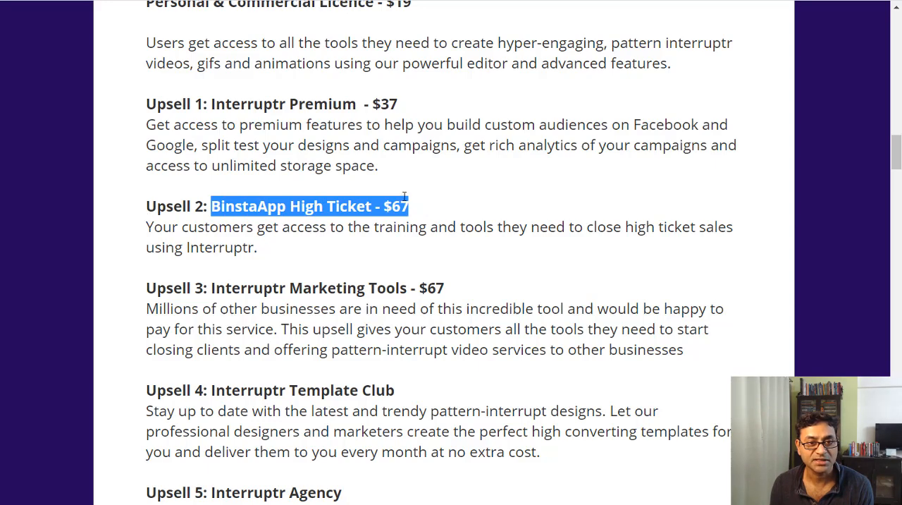
{"action": "left_click", "coordinate": [431, 244]}
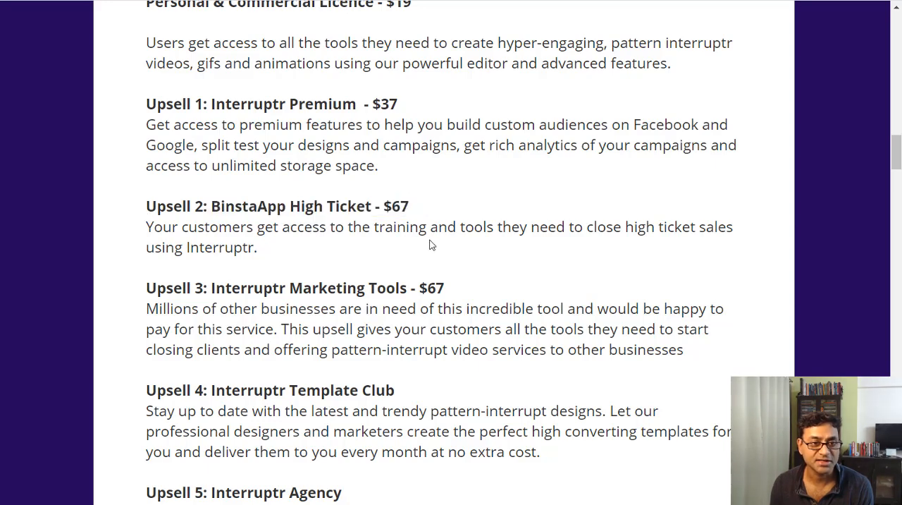
{"action": "scroll", "scroll_direction": "down", "scroll_amount": 3}
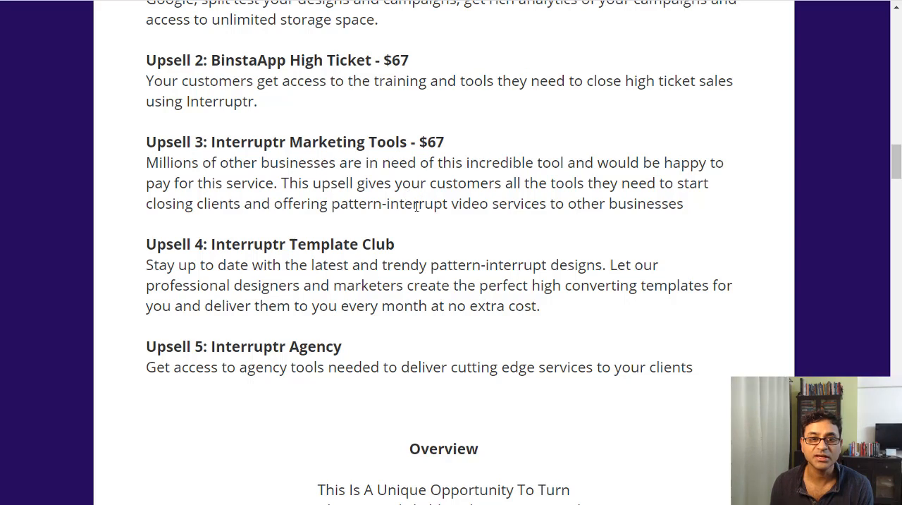
{"action": "mouse_move", "coordinate": [347, 265]}
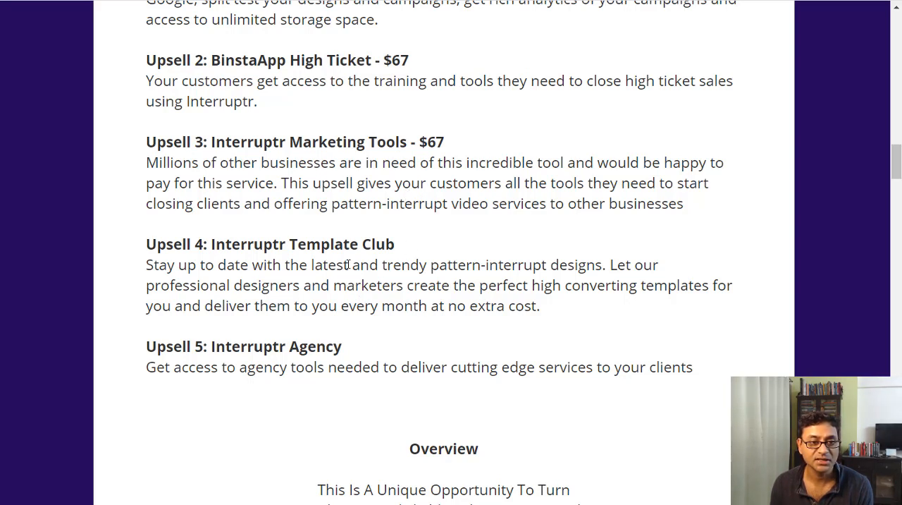
{"action": "mouse_move", "coordinate": [291, 240]}
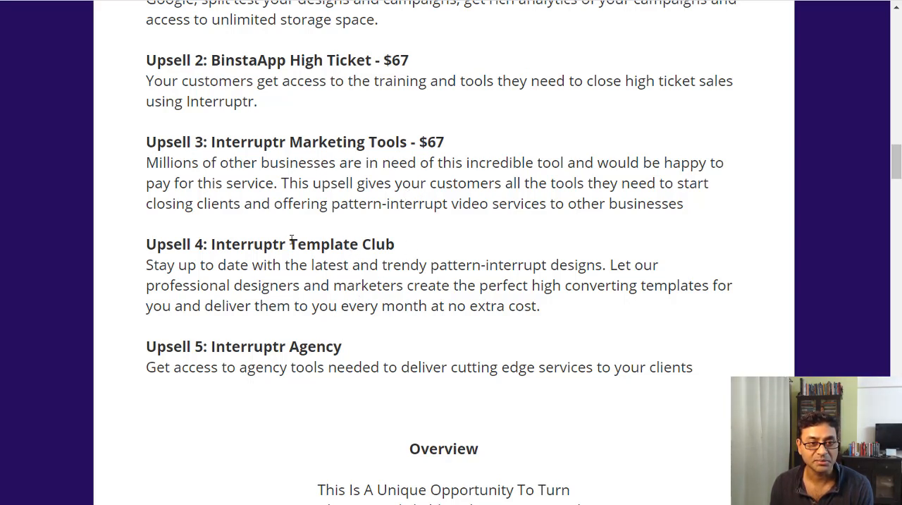
{"action": "left_click_drag", "start_coordinate": [289, 244], "coordinate": [395, 244]}
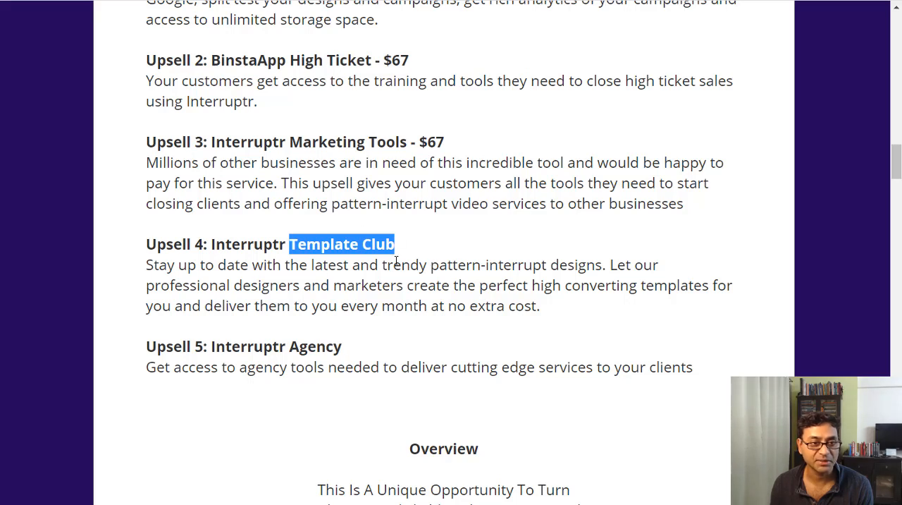
{"action": "mouse_move", "coordinate": [211, 347]}
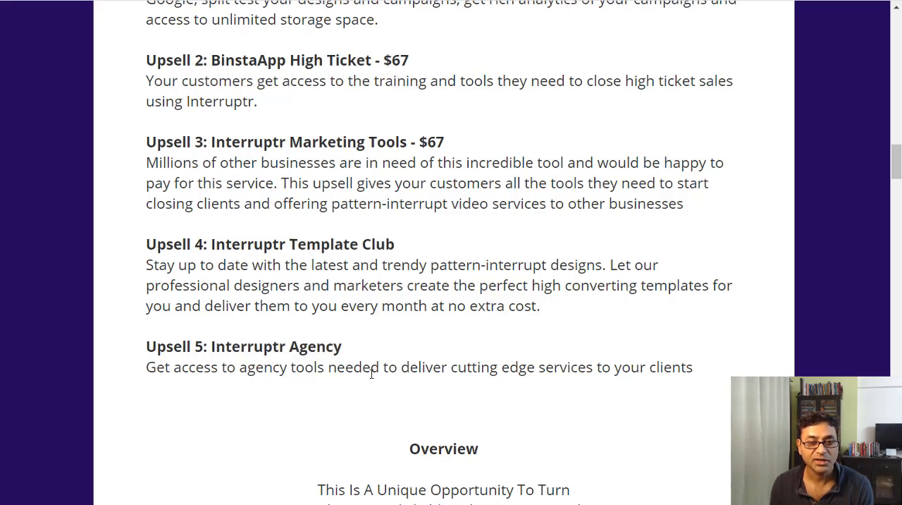
{"action": "mouse_move", "coordinate": [424, 366]}
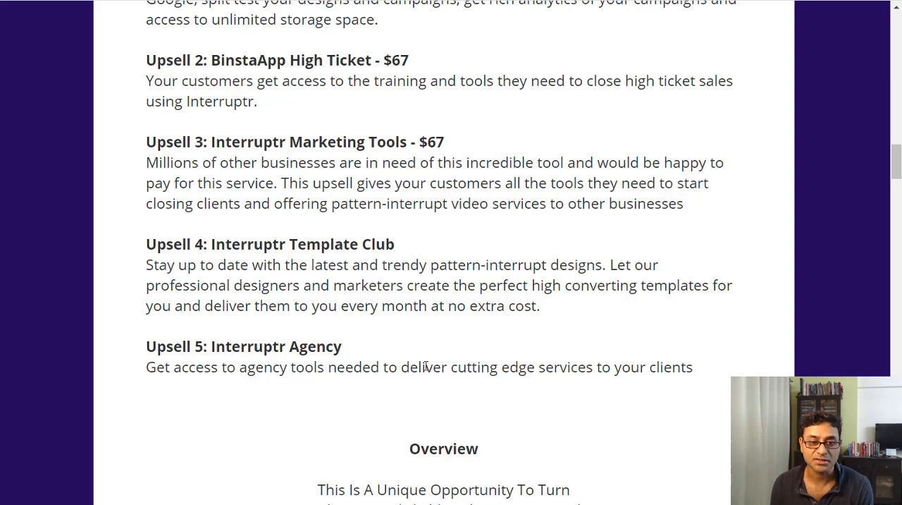
{"action": "scroll", "scroll_direction": "up", "scroll_amount": 3}
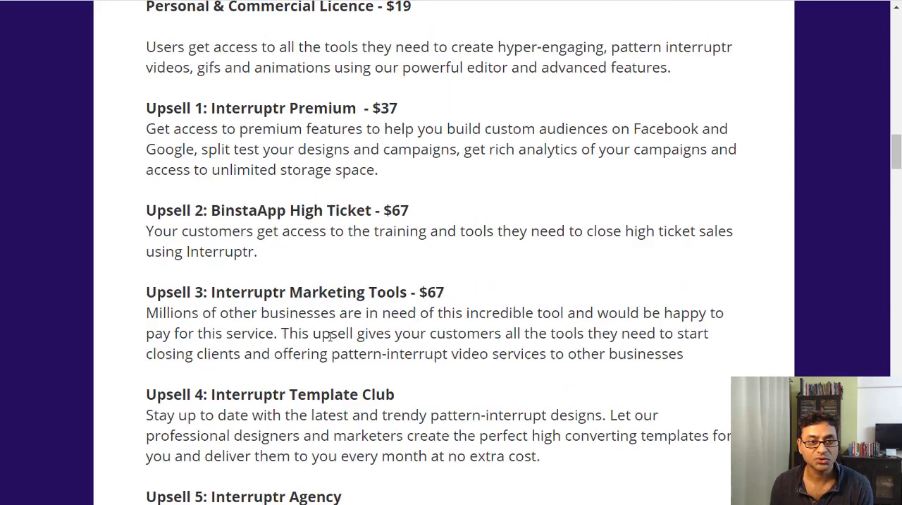
{"action": "scroll", "scroll_direction": "down", "scroll_amount": 3}
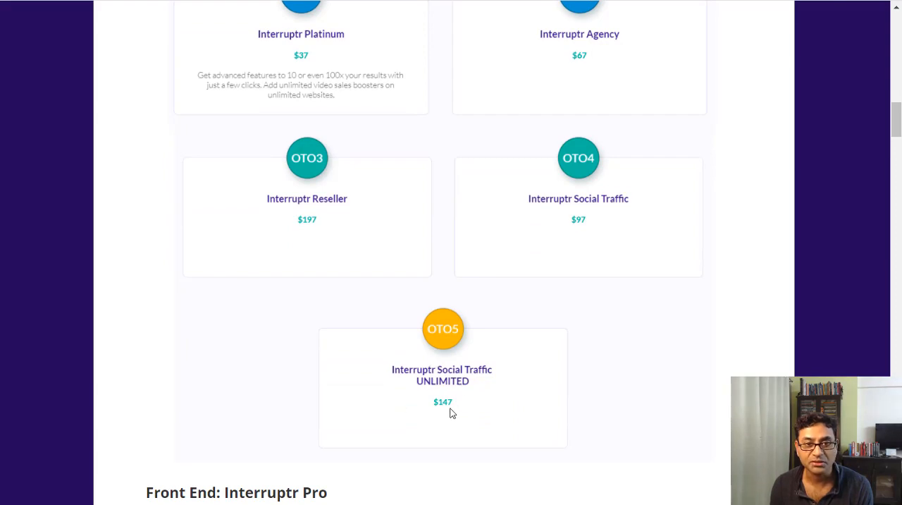
{"action": "scroll", "scroll_direction": "down", "scroll_amount": 3}
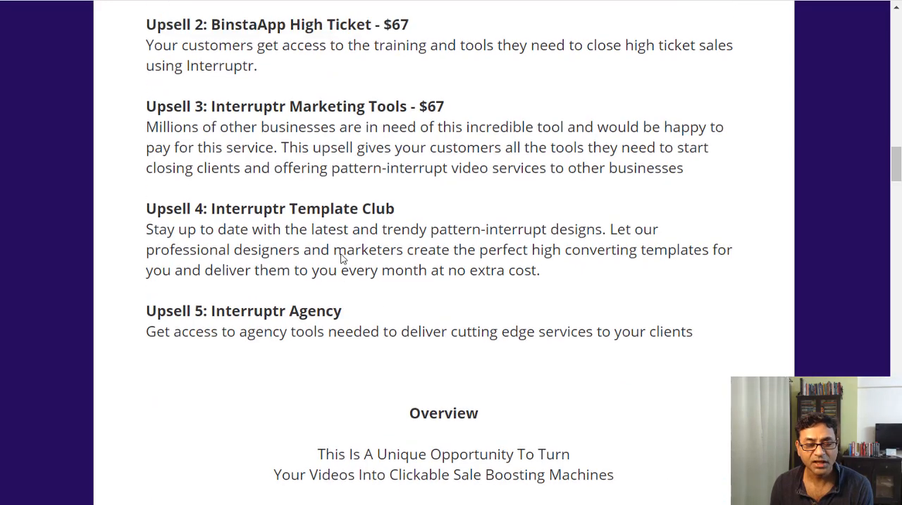
{"action": "scroll", "scroll_direction": "up", "scroll_amount": 3}
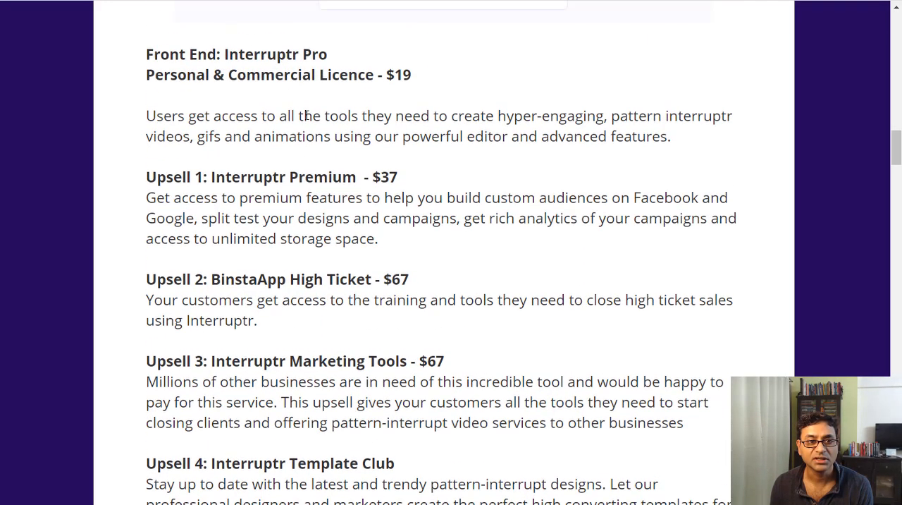
{"action": "scroll", "scroll_direction": "down", "scroll_amount": 3}
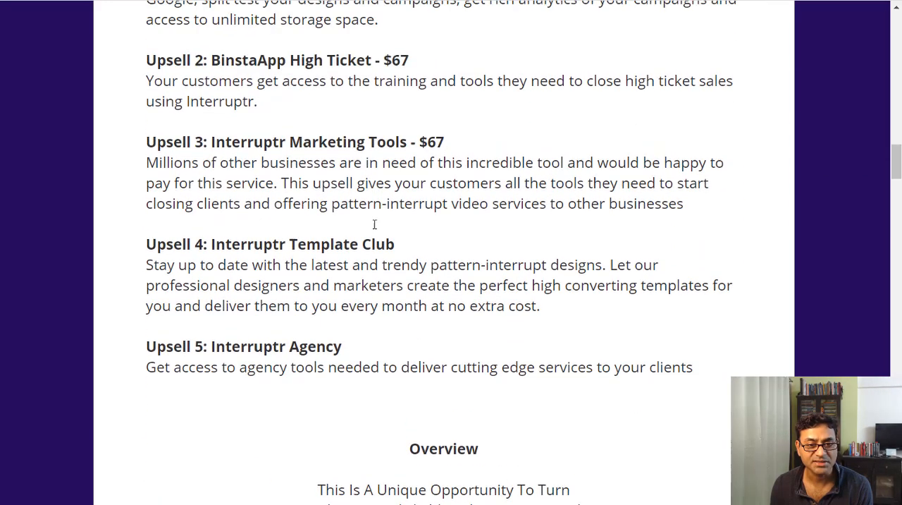
{"action": "scroll", "scroll_direction": "up", "scroll_amount": 3}
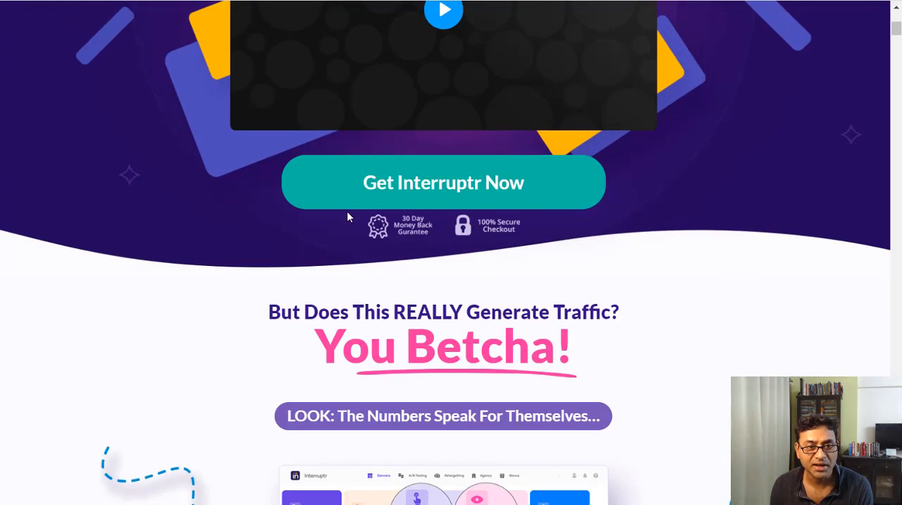
{"action": "mouse_move", "coordinate": [410, 226]}
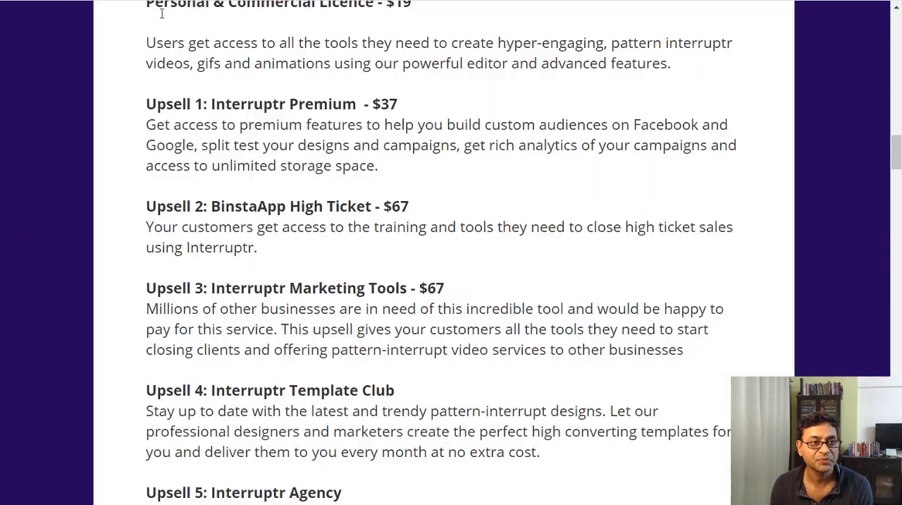
{"action": "scroll", "scroll_direction": "down", "scroll_amount": 3}
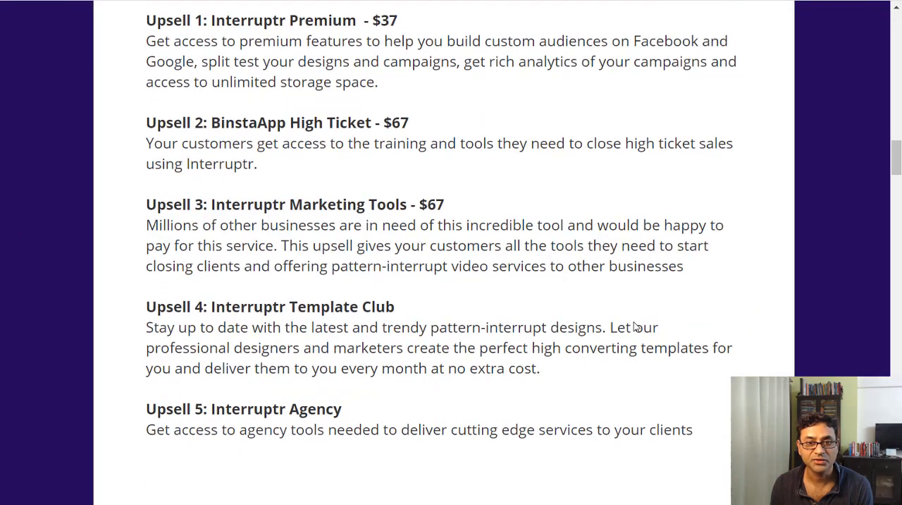
- Scroll past bonuses #1–#5 to the $3,000 total value, countdown timer and bonus-delivery section
{"action": "scroll", "scroll_direction": "down", "scroll_amount": 3}
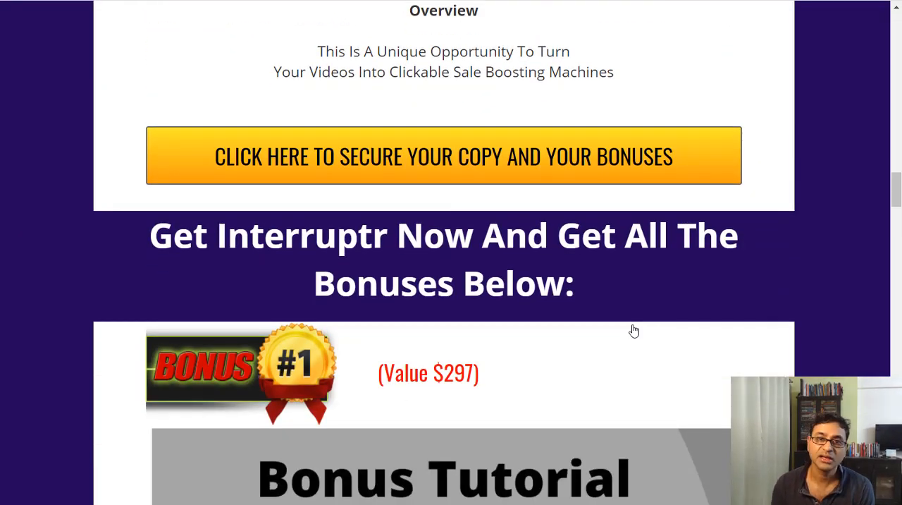
{"action": "scroll", "scroll_direction": "down", "scroll_amount": 3}
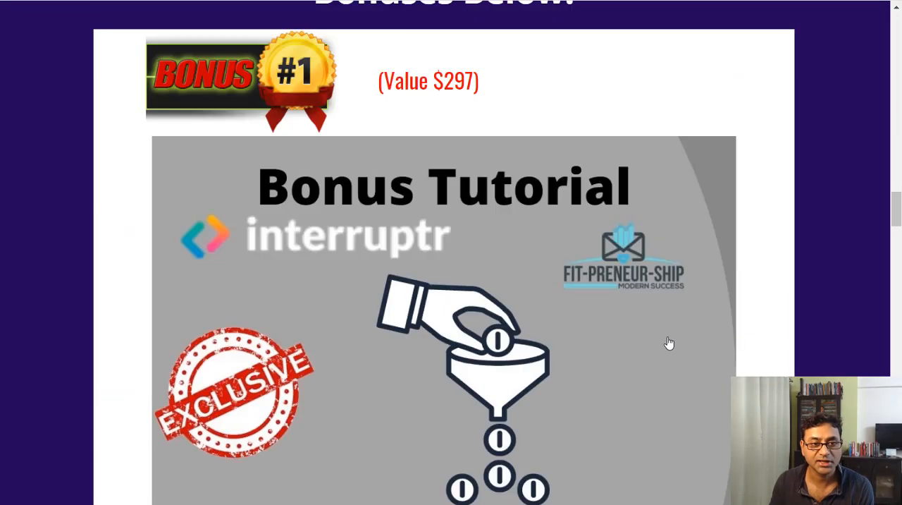
{"action": "scroll", "scroll_direction": "down", "scroll_amount": 3}
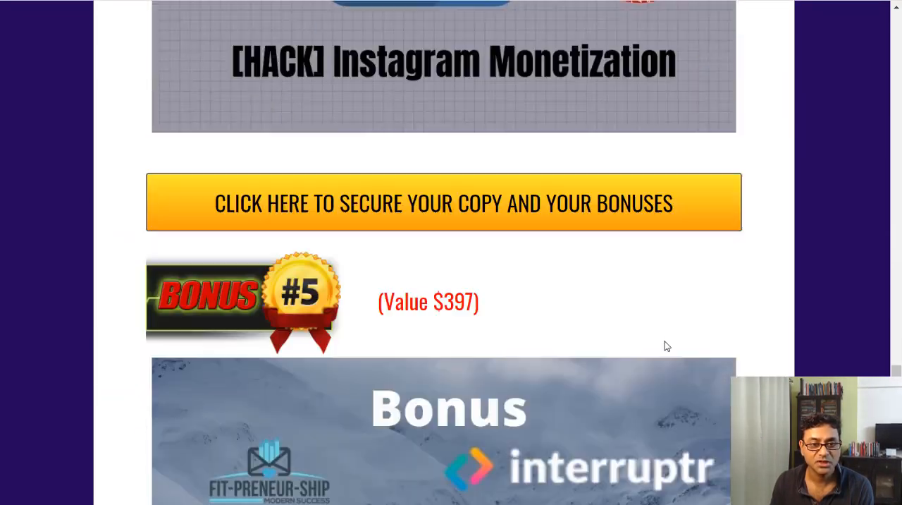
{"action": "scroll", "scroll_direction": "down", "scroll_amount": 3}
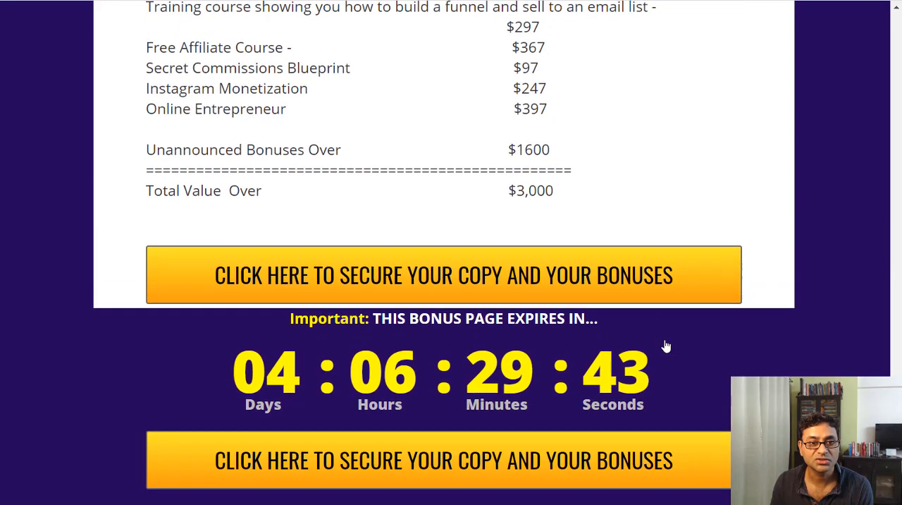
{"action": "mouse_move", "coordinate": [203, 313]}
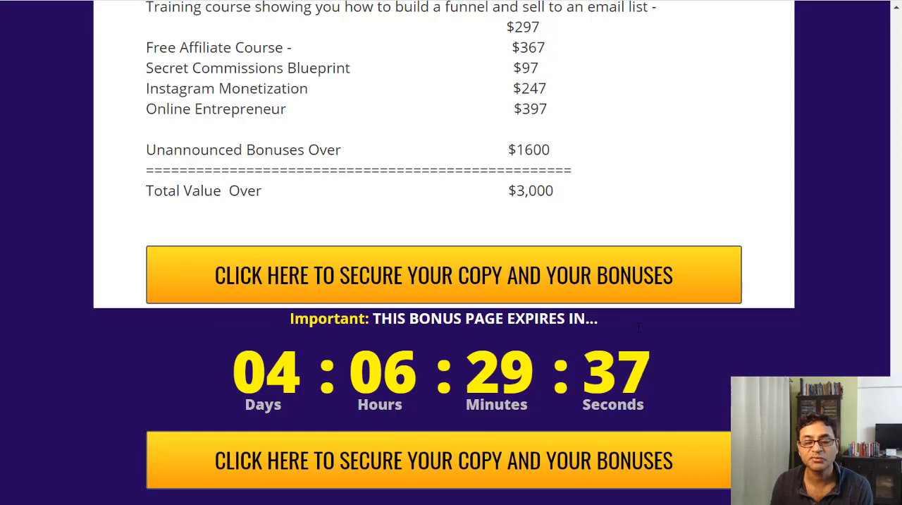
{"action": "mouse_move", "coordinate": [784, 358]}
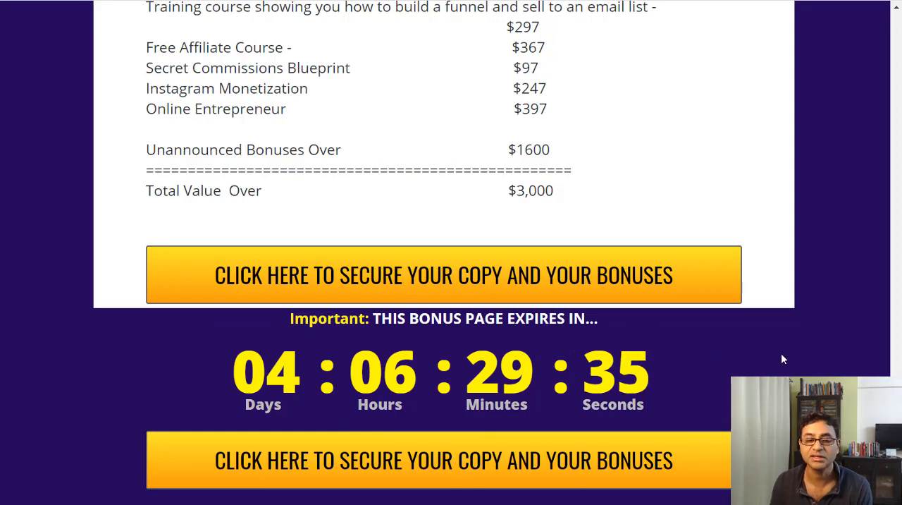
{"action": "scroll", "scroll_direction": "down", "scroll_amount": 3}
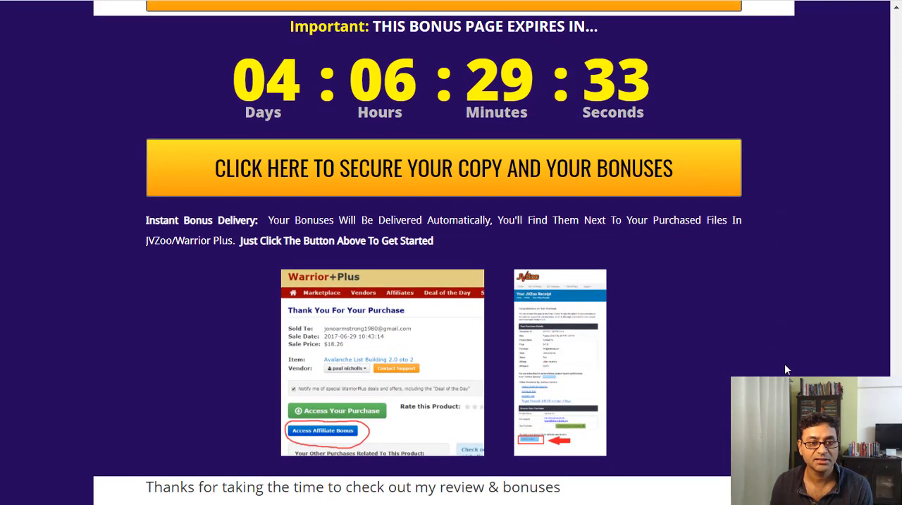
{"action": "mouse_move", "coordinate": [224, 463]}
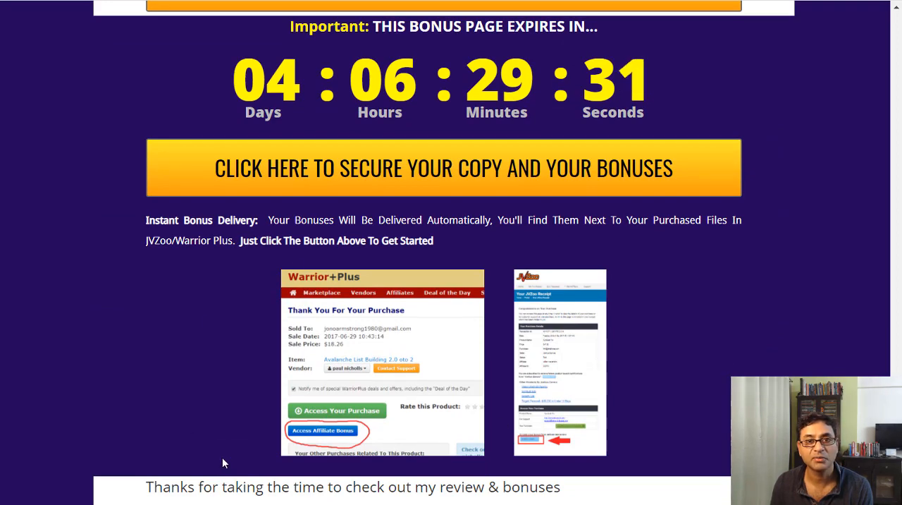
{"action": "scroll", "scroll_direction": "down", "scroll_amount": 3}
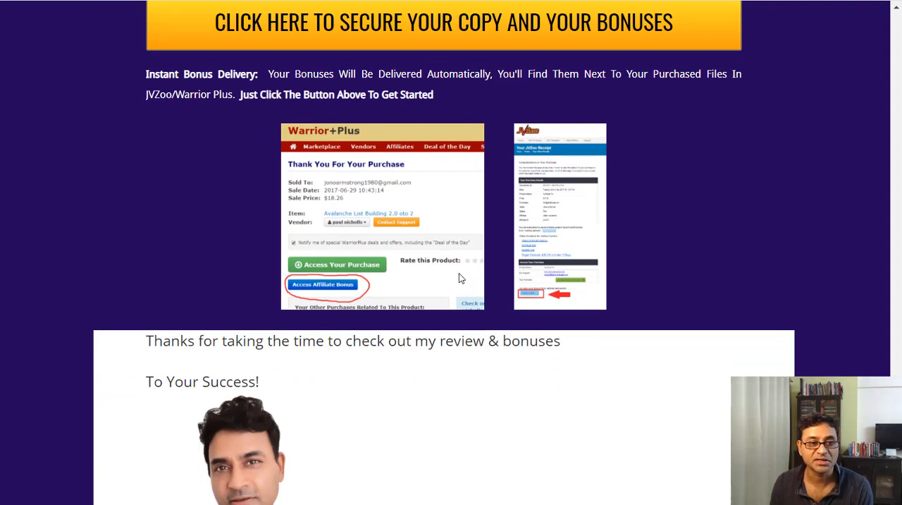
{"action": "mouse_move", "coordinate": [257, 200]}
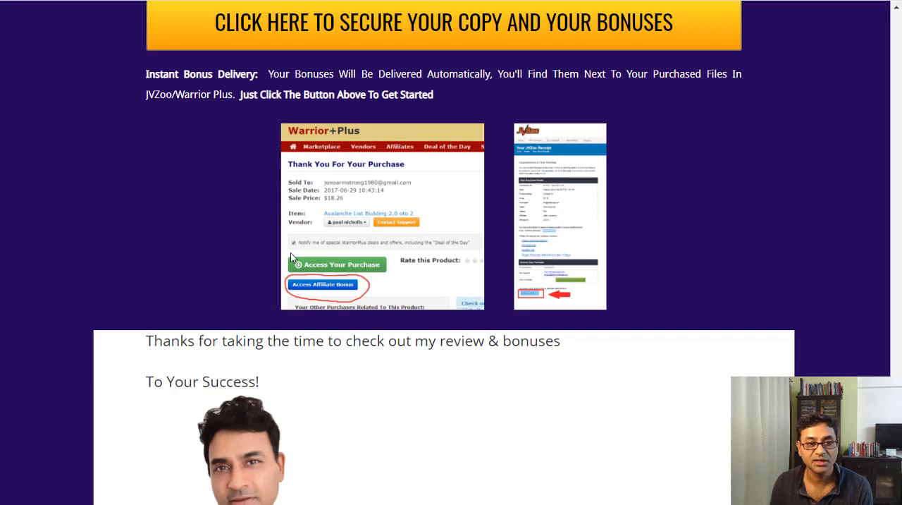
{"action": "mouse_move", "coordinate": [373, 279]}
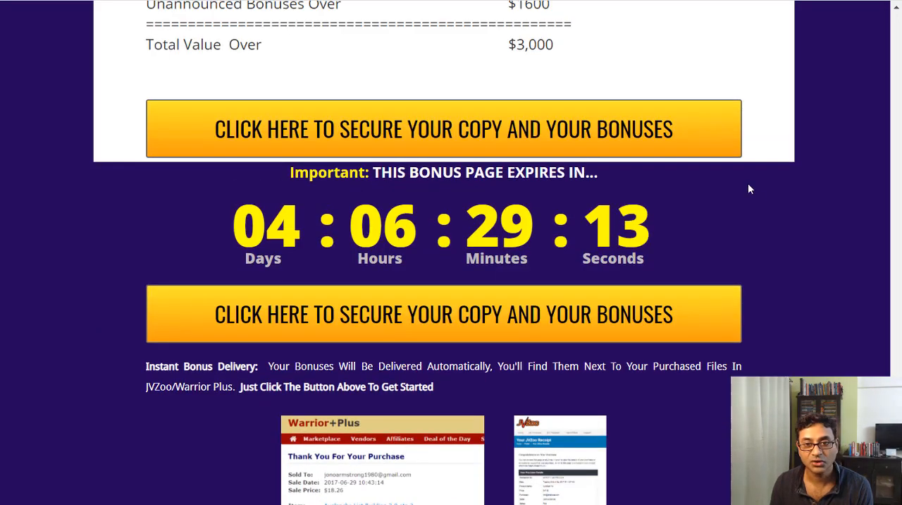
- Scroll back up to the Interruptr headline at the top of Kneller's Bonuses page
{"action": "scroll", "scroll_direction": "up", "scroll_amount": 3}
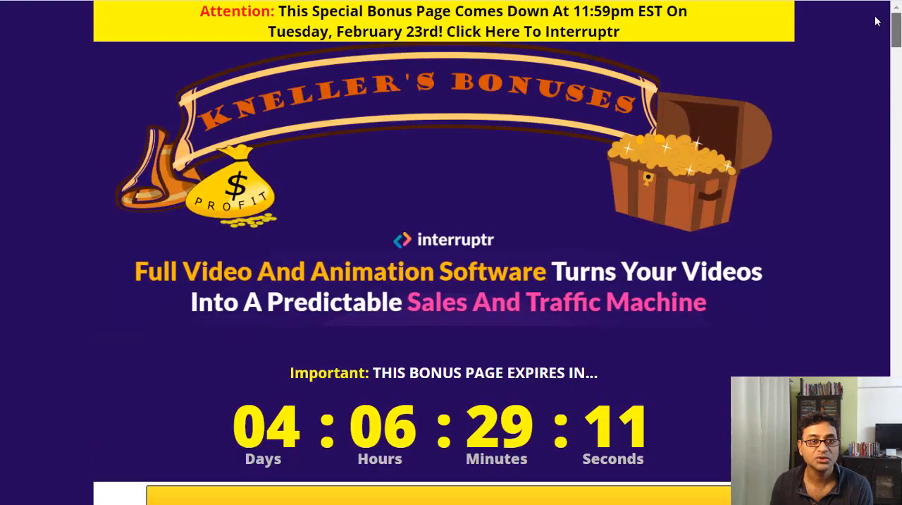
{"action": "mouse_move", "coordinate": [714, 36]}
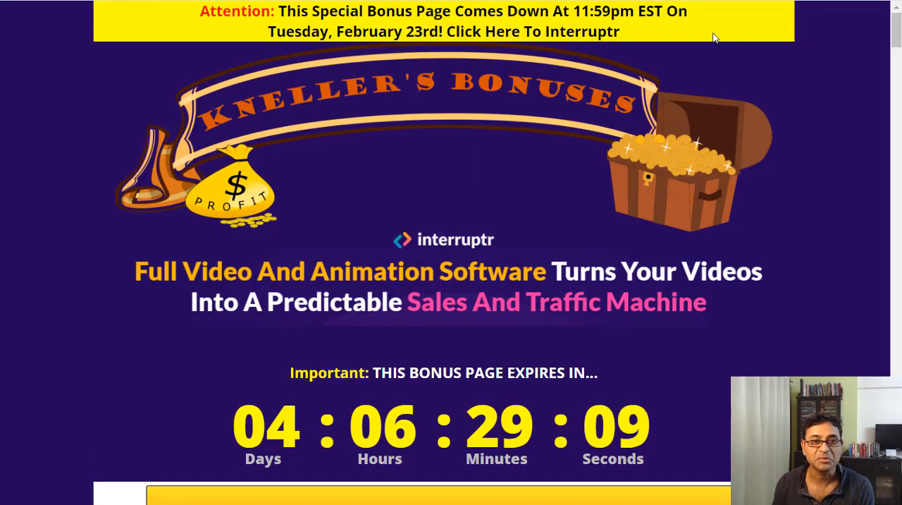